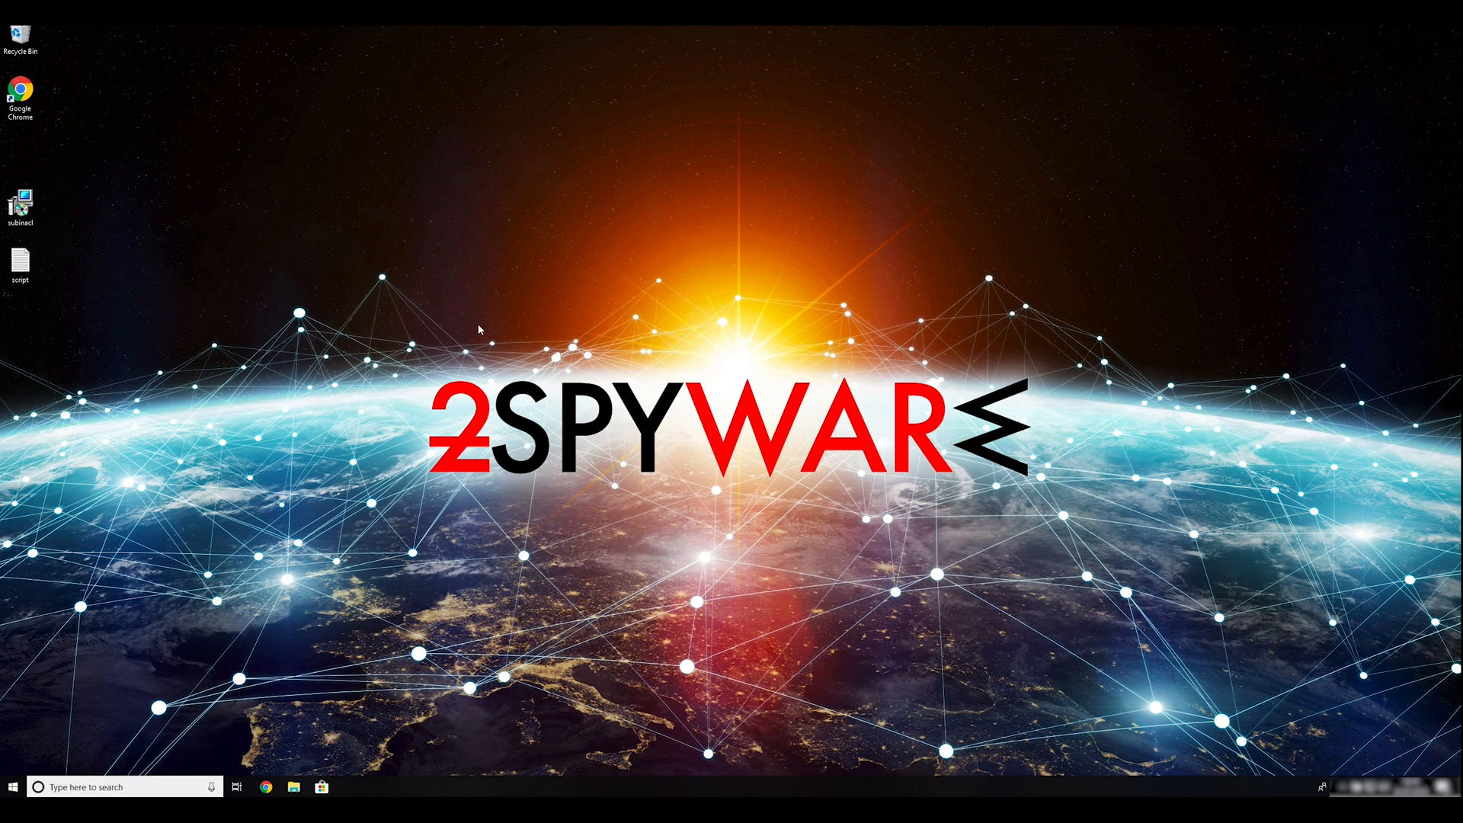
mouse_move(563, 298)
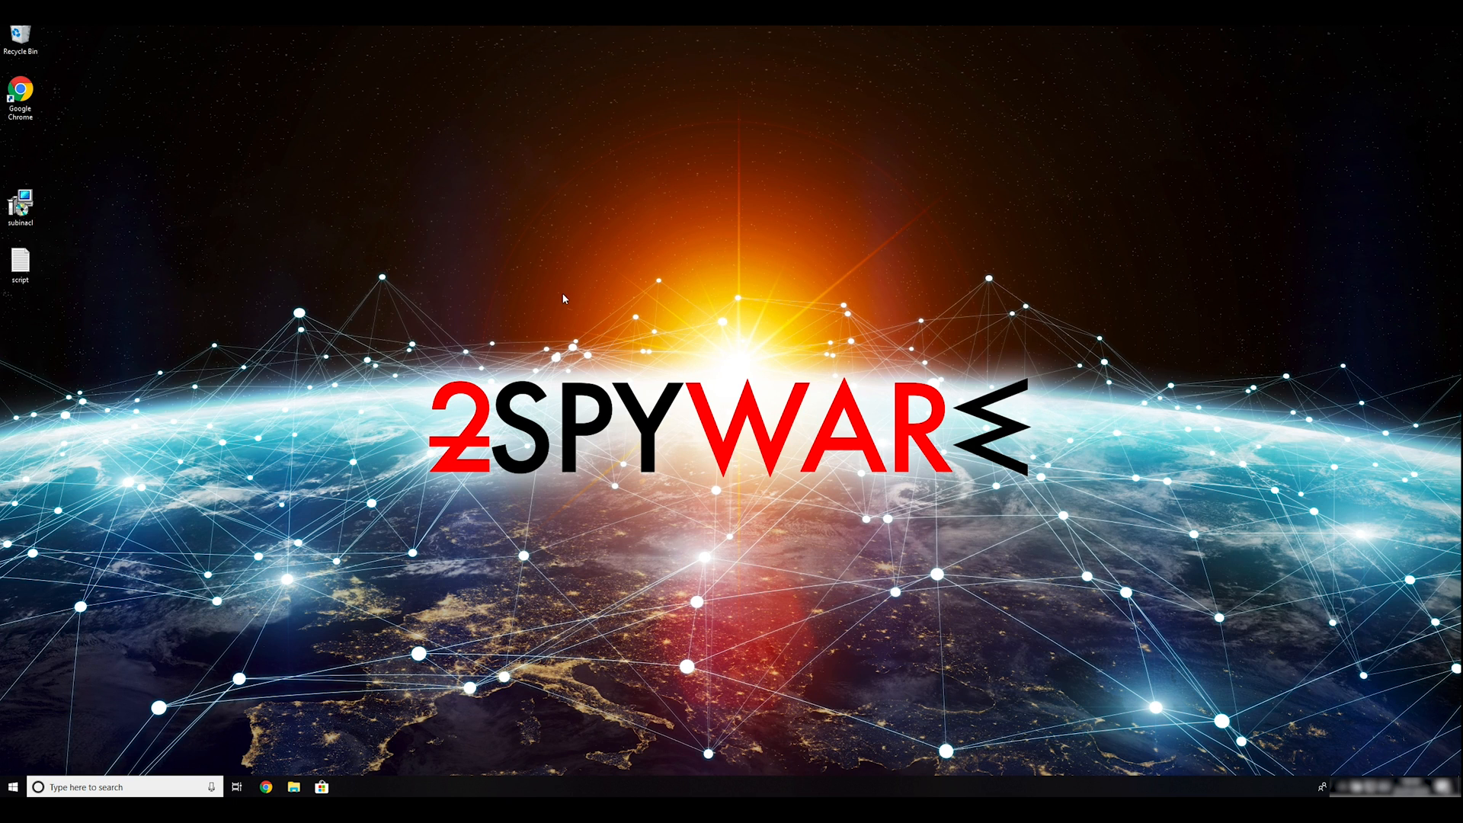
mouse_move(504, 337)
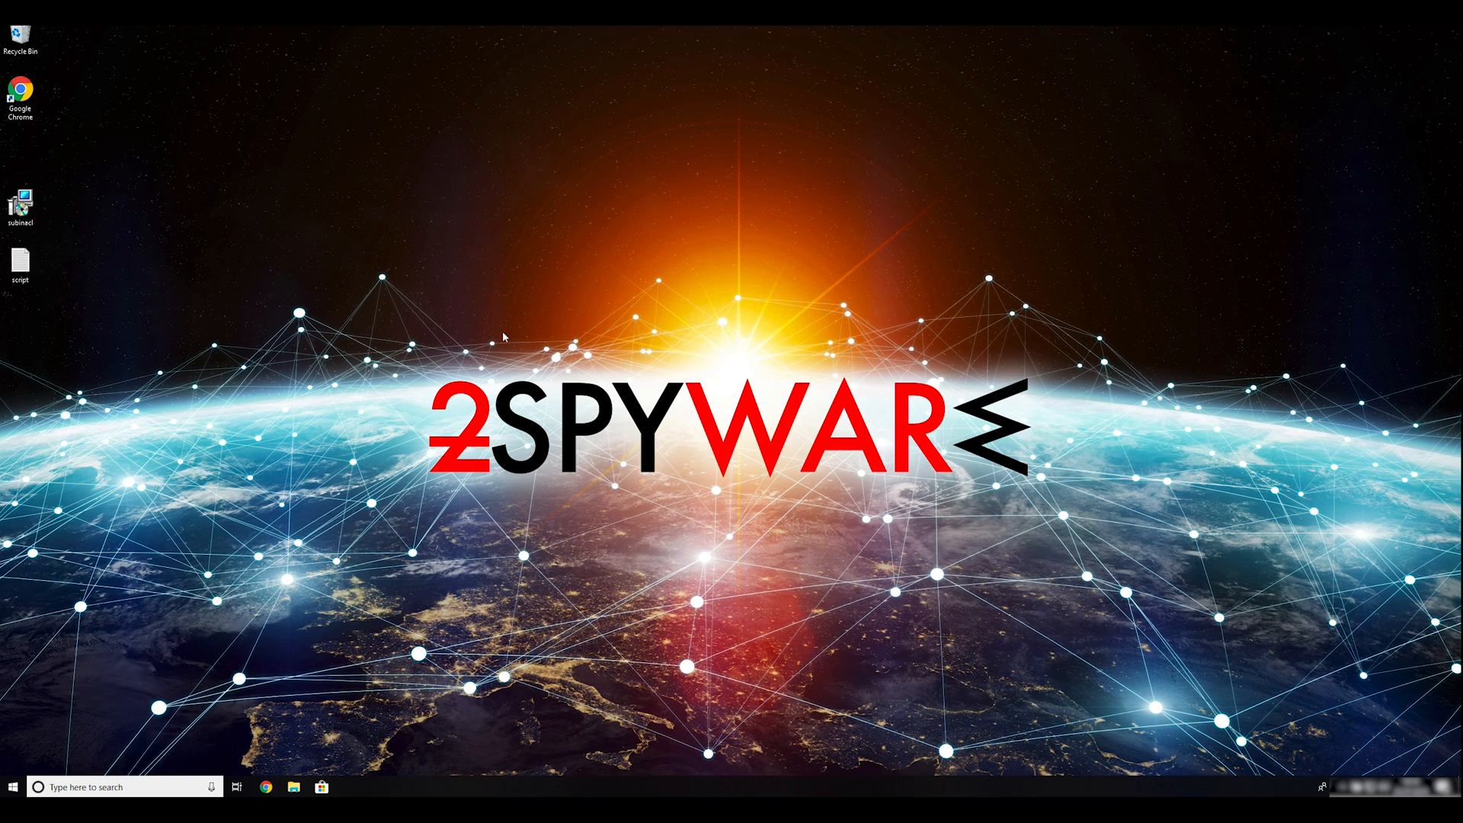
mouse_move(304, 325)
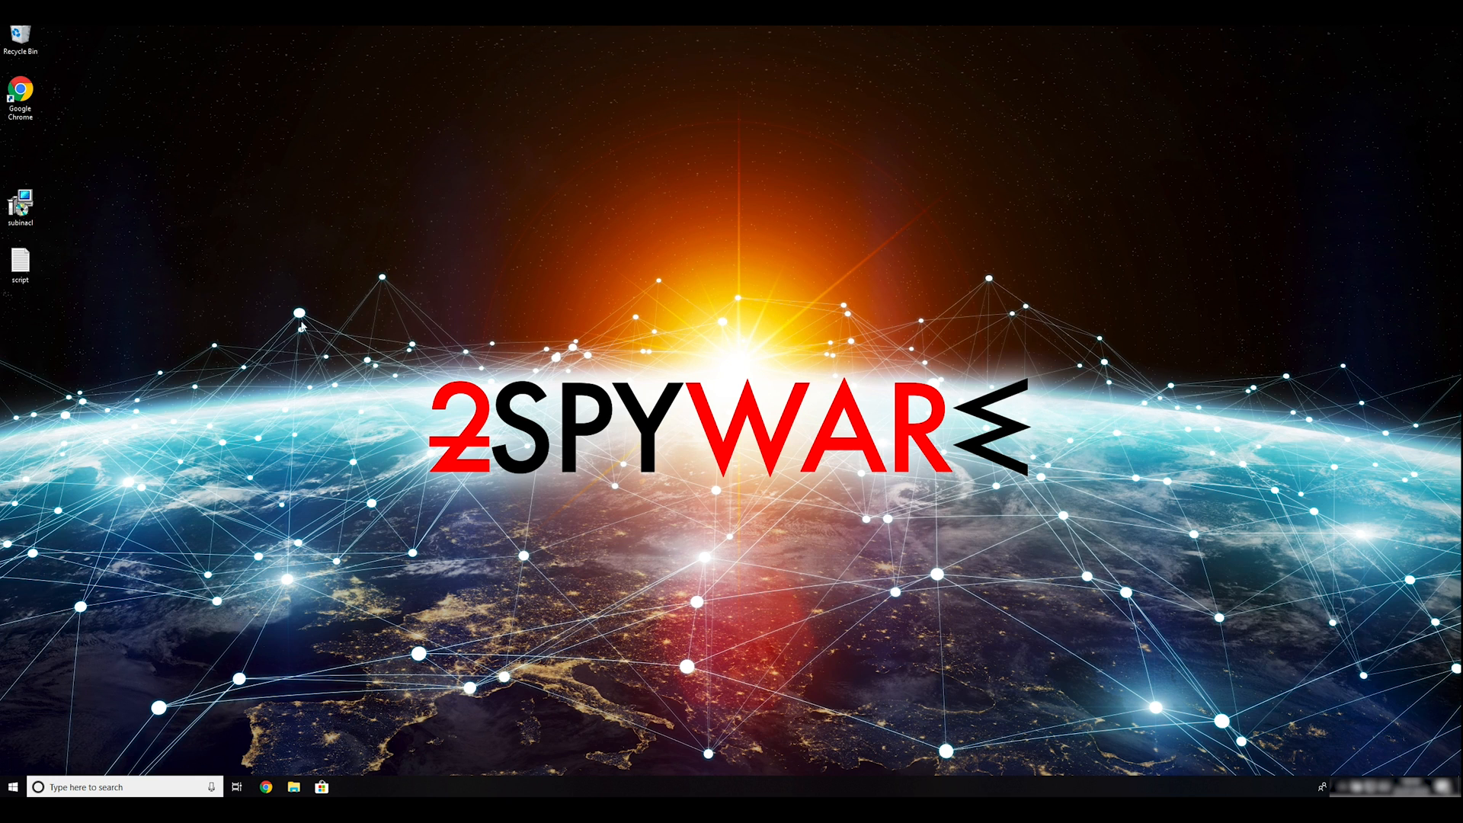
- Install SubInACL into the default folder via the Resource Kit Tools wizard, approving UAC
double_click(19, 199)
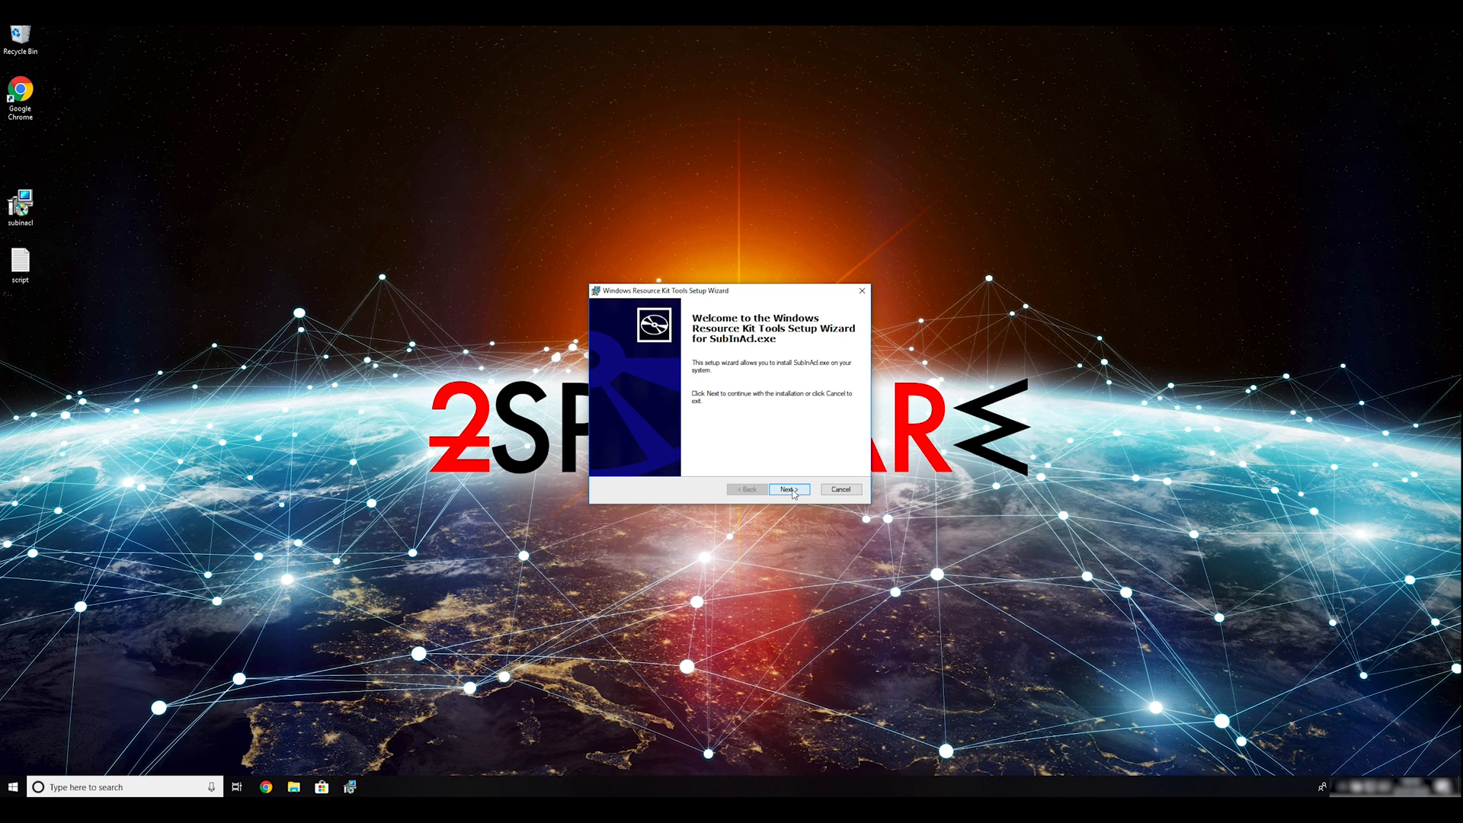
left_click(787, 489)
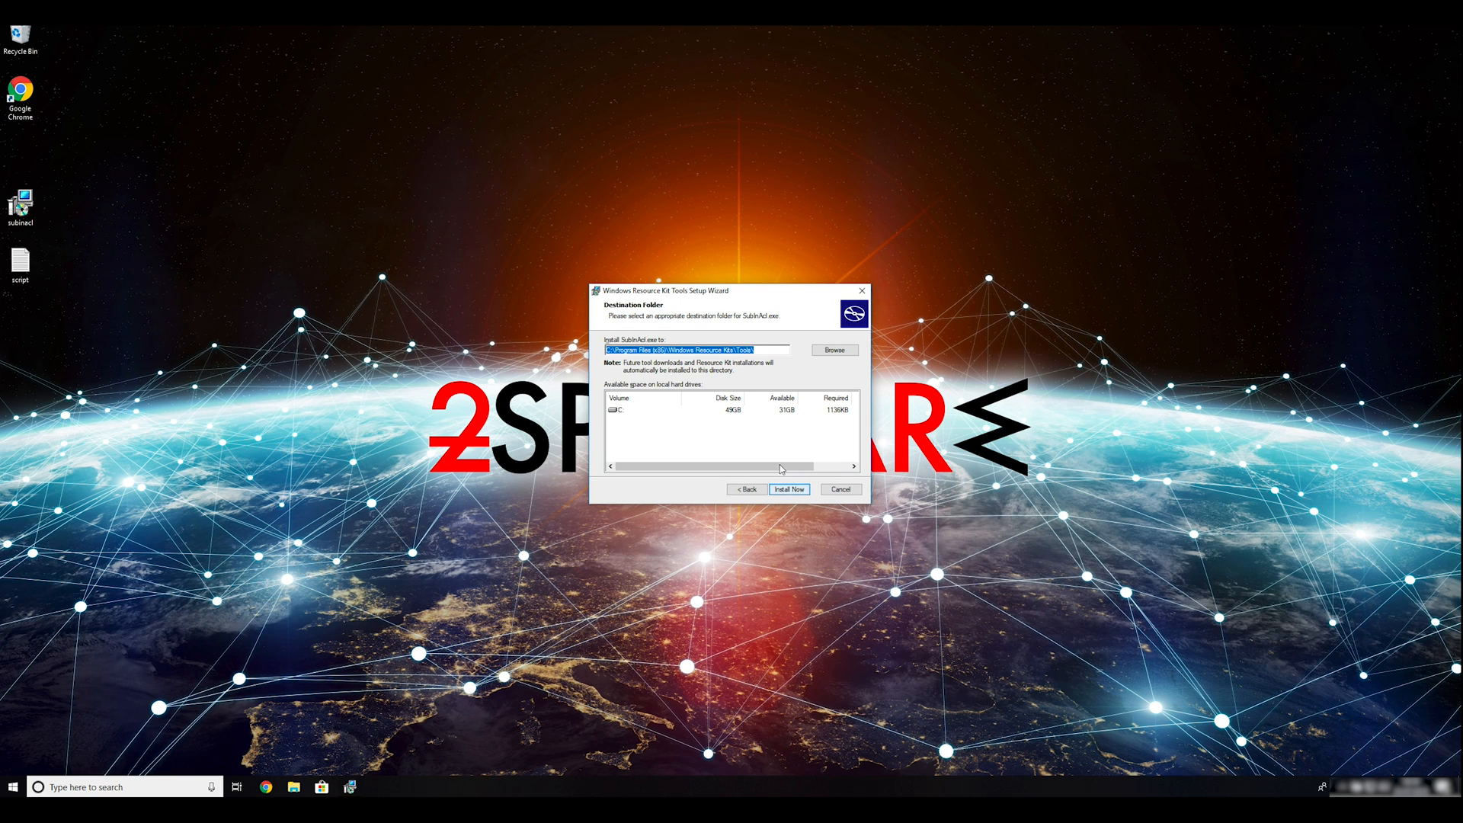
left_click(789, 489)
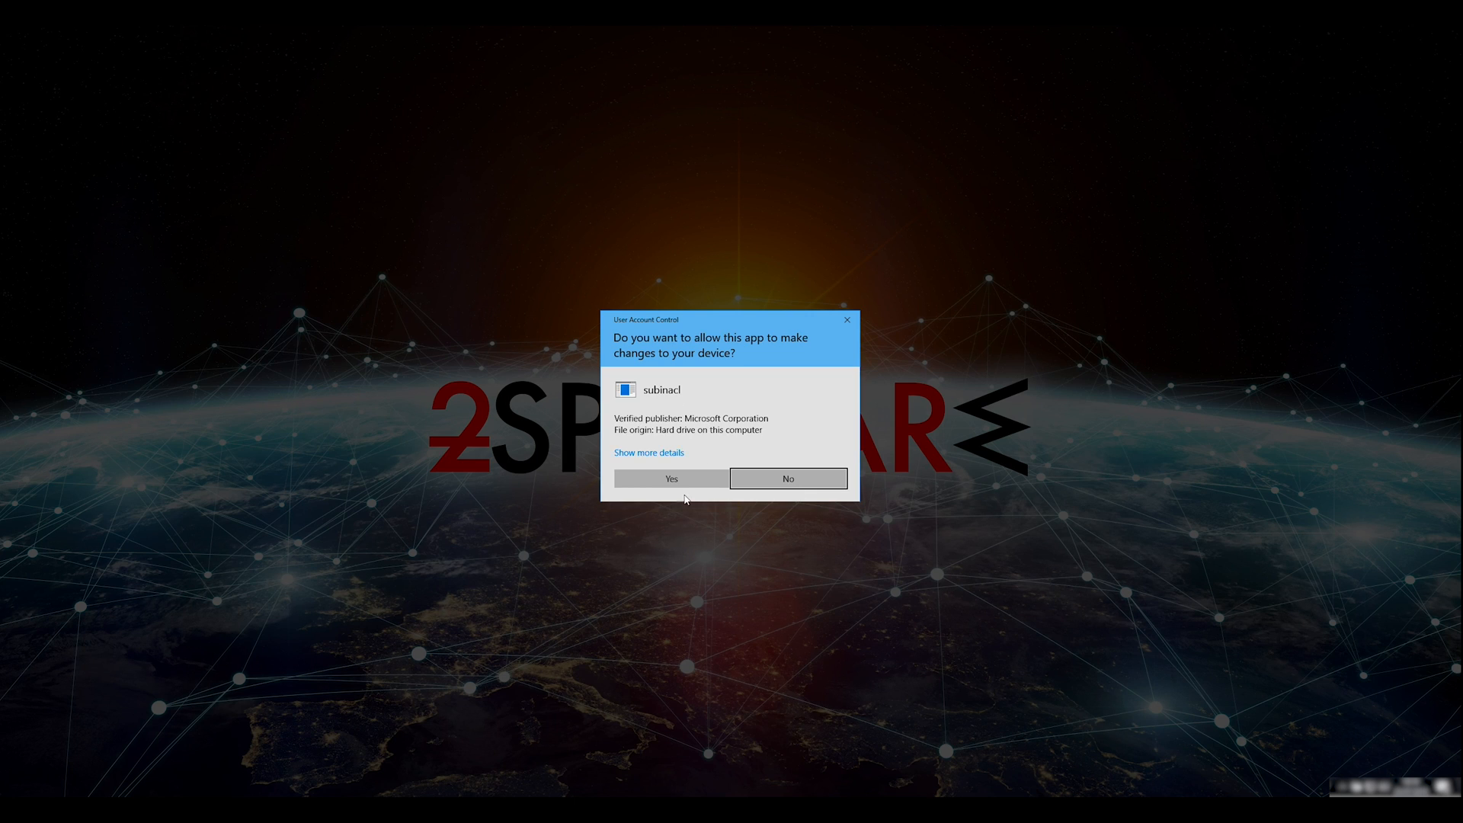
left_click(669, 478)
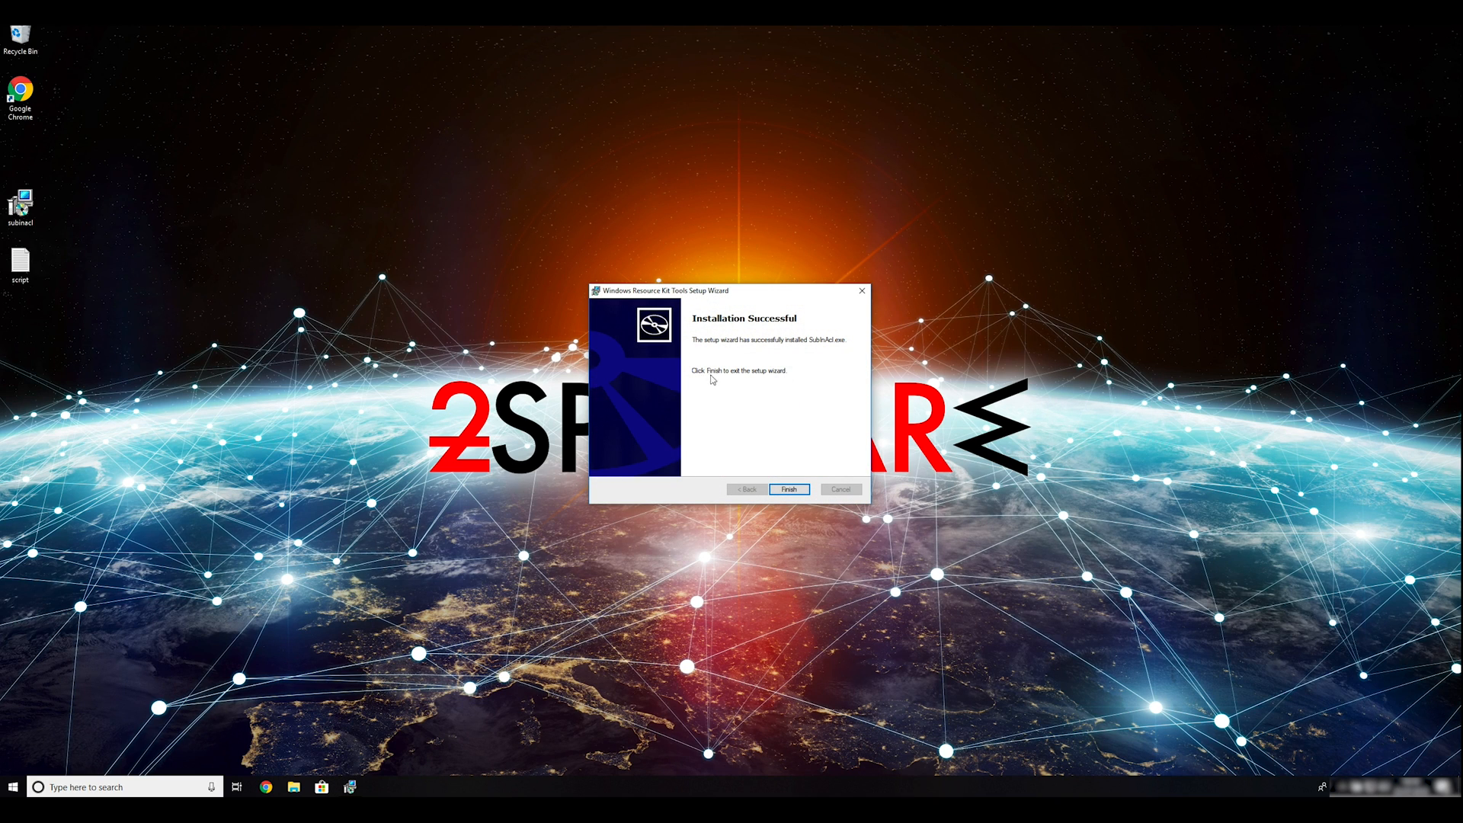
left_click(788, 489)
type("msconfig")
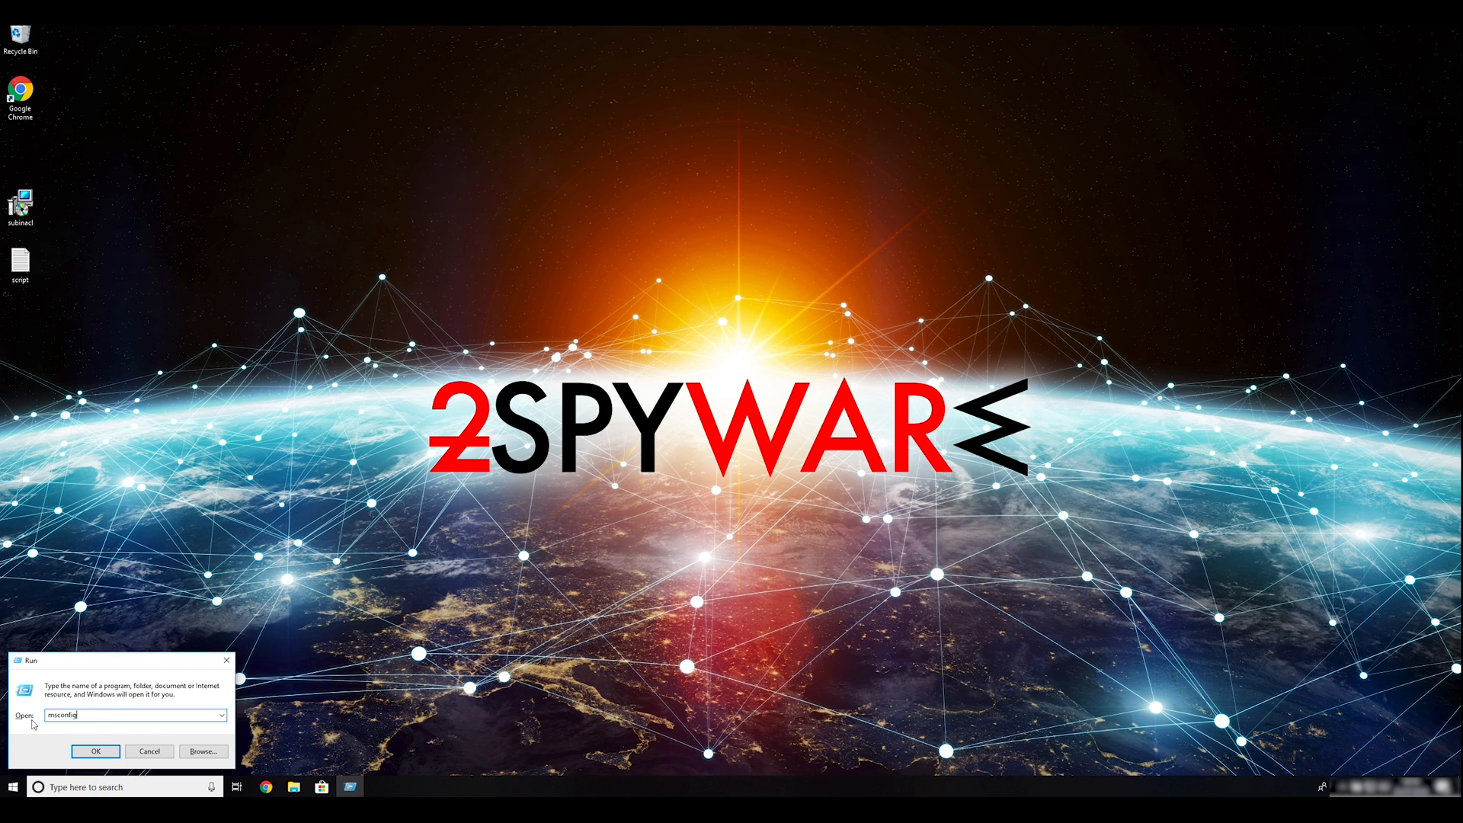
- Enable Safe boot (Minimal) on the msconfig Boot tab and restart into Safe Mode
left_click(95, 752)
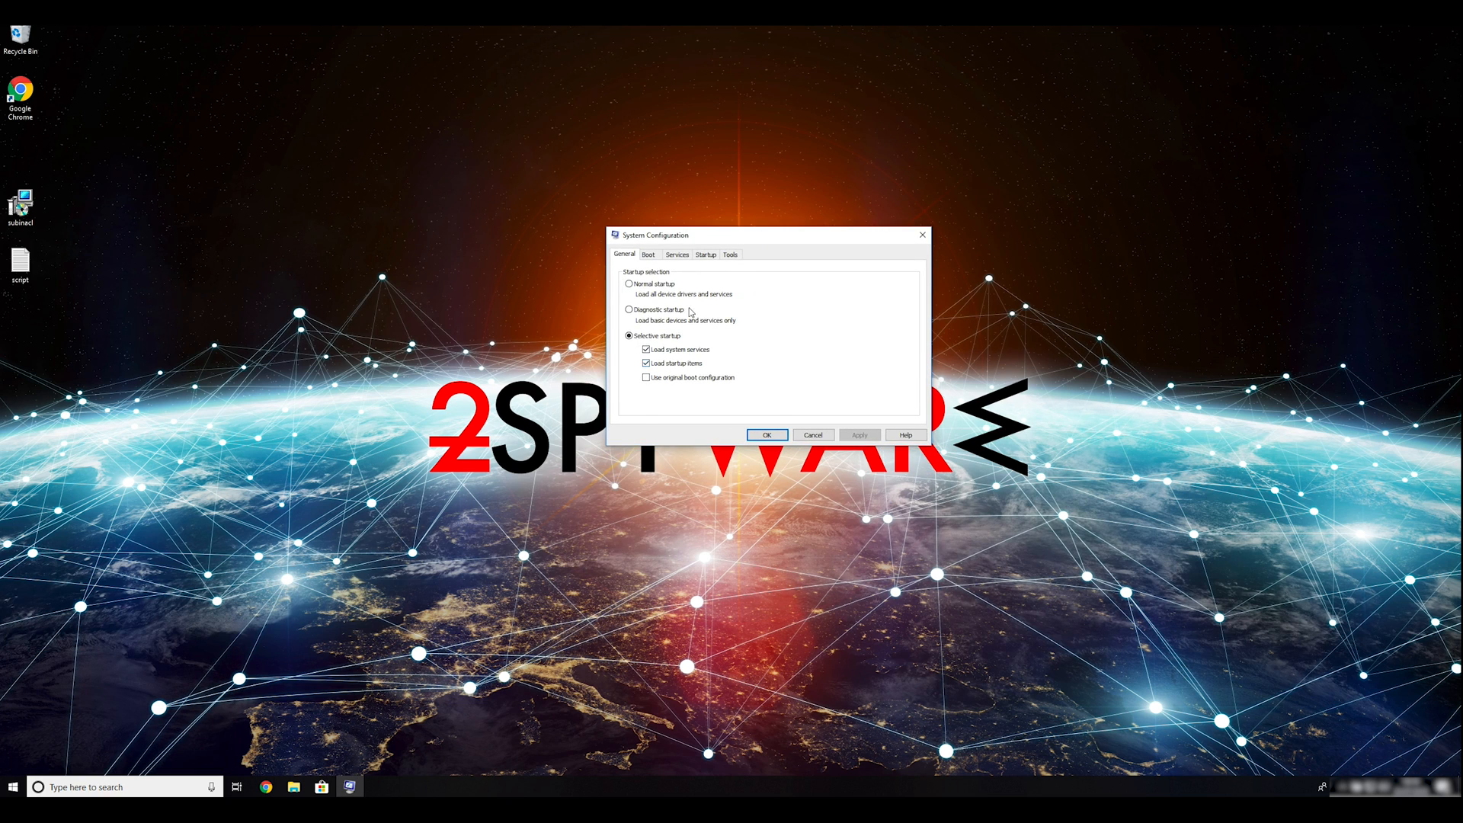
left_click(648, 254)
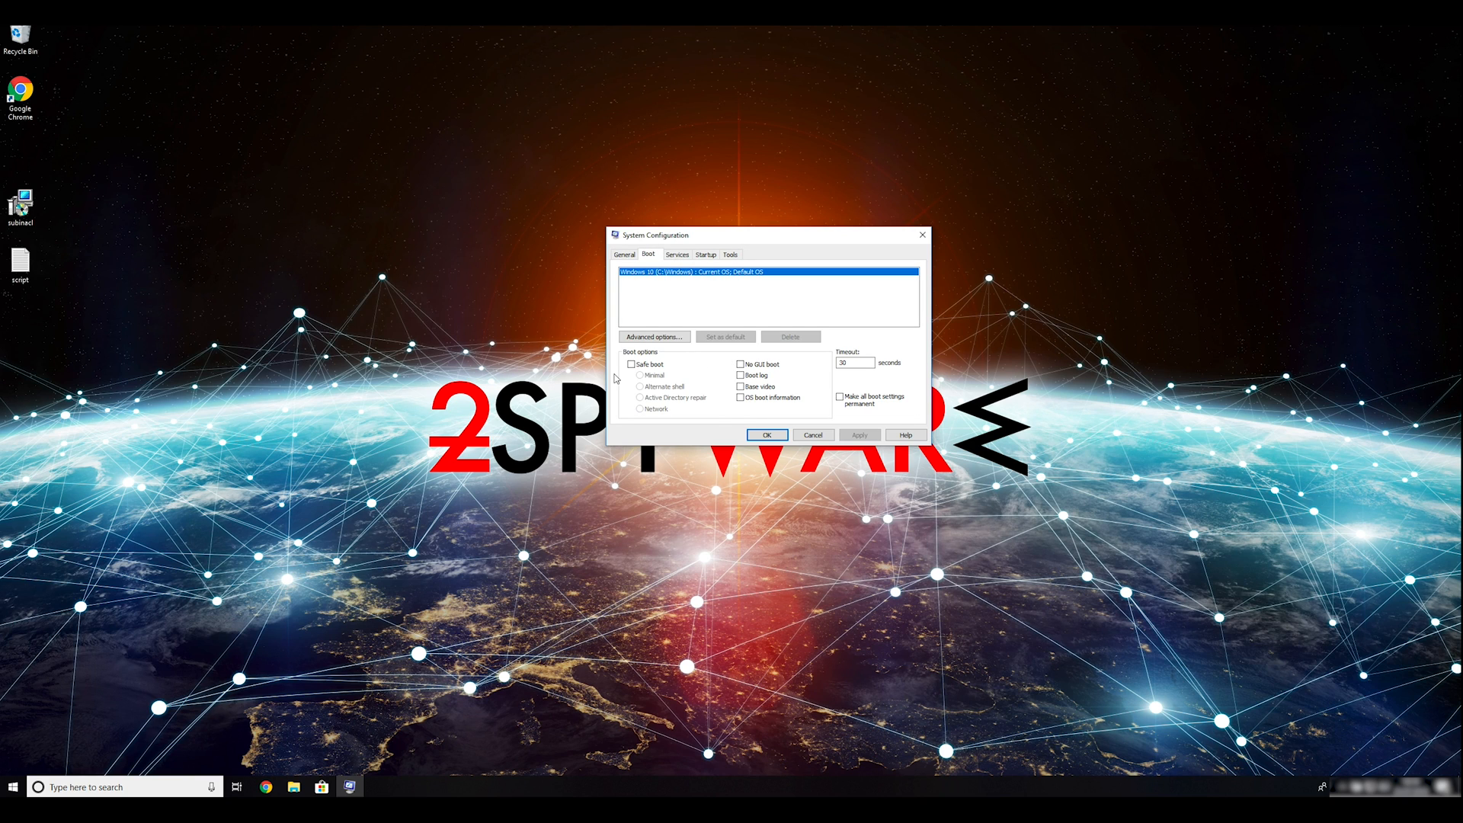
left_click(631, 364)
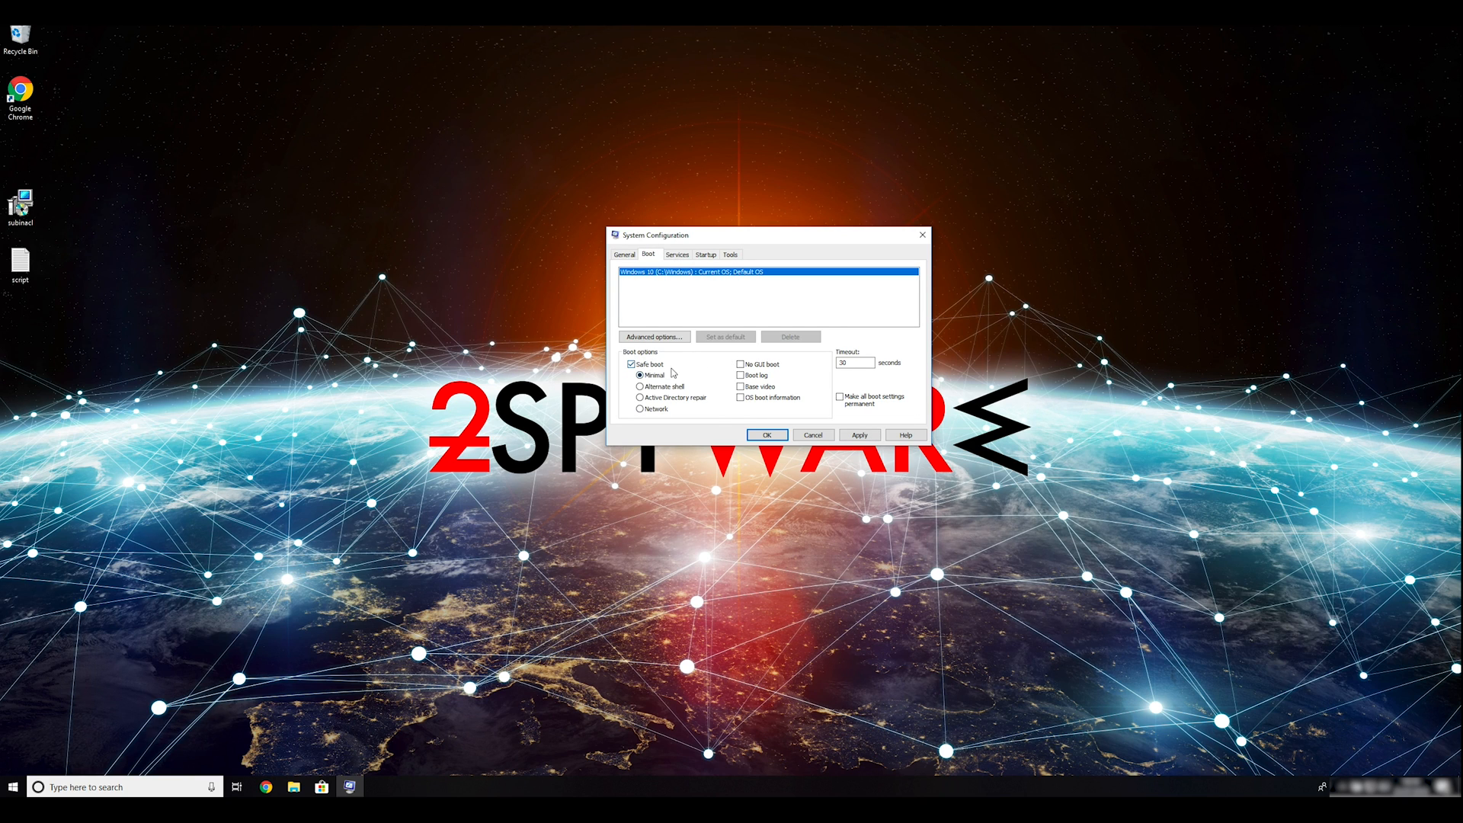
left_click(639, 408)
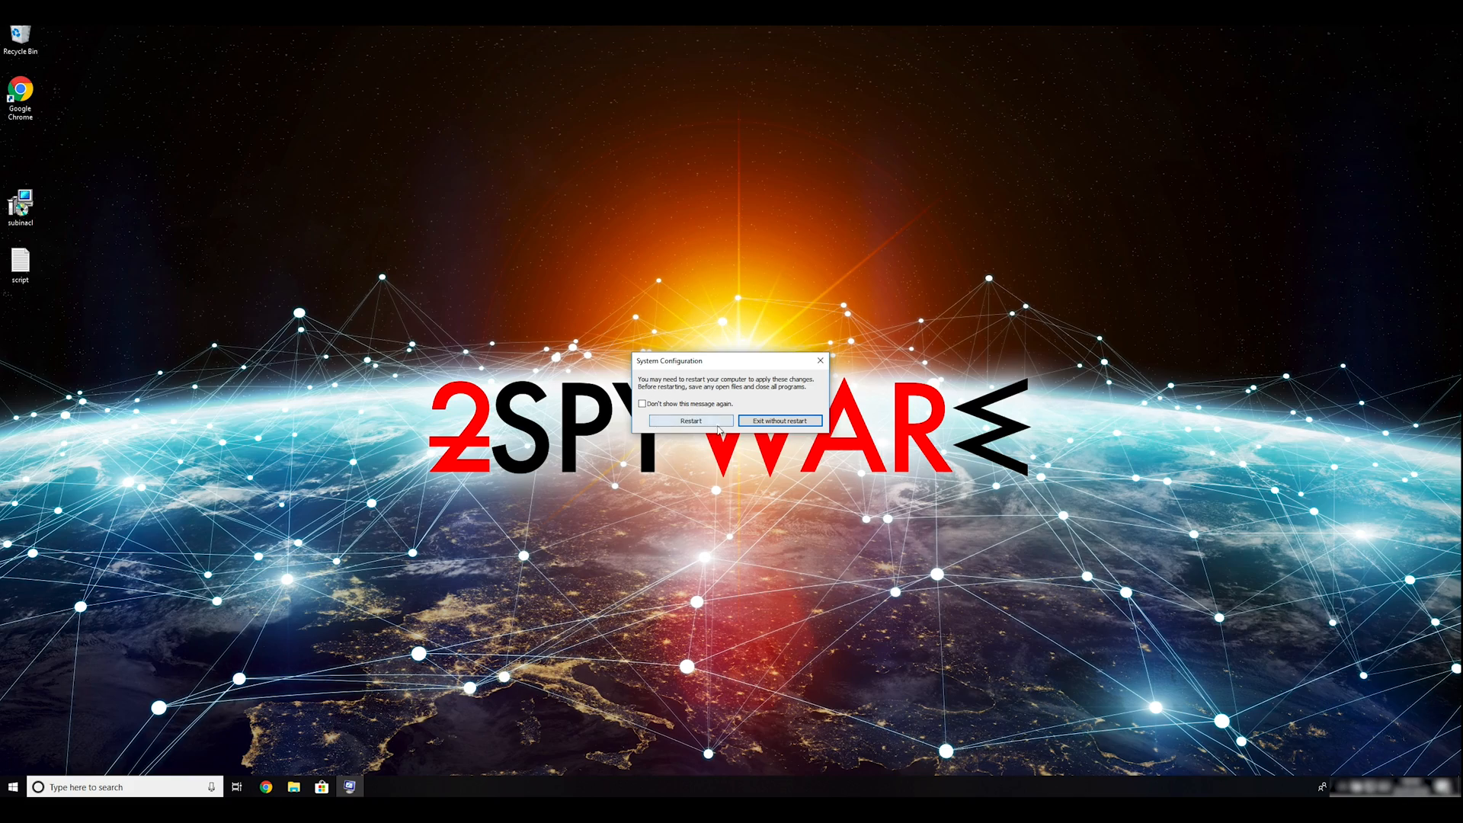
left_click(689, 420)
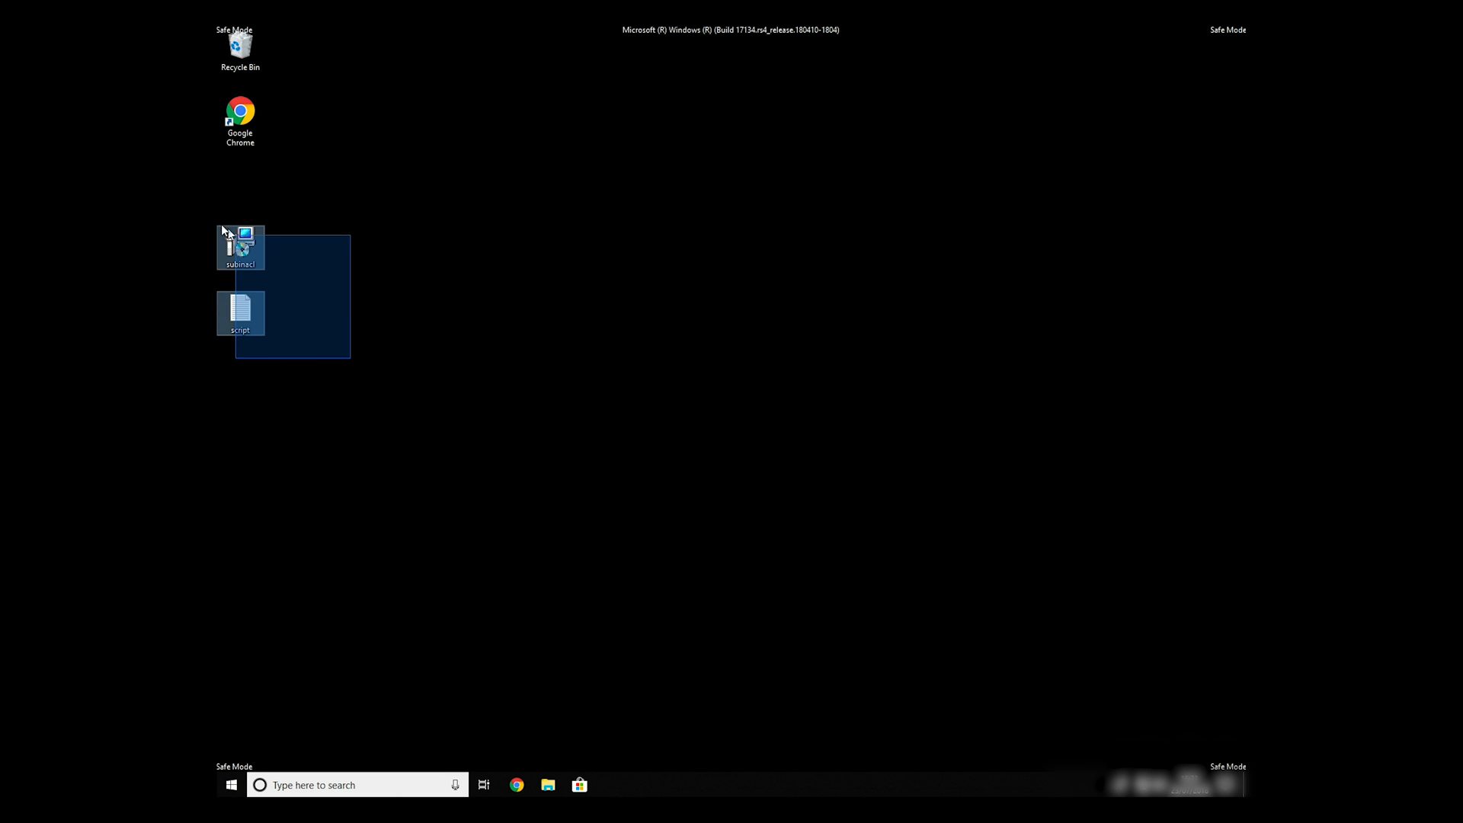
- Open the subinacl script in Notepad and save it to the Desktop as FIX.BAT using All Files type
double_click(241, 312)
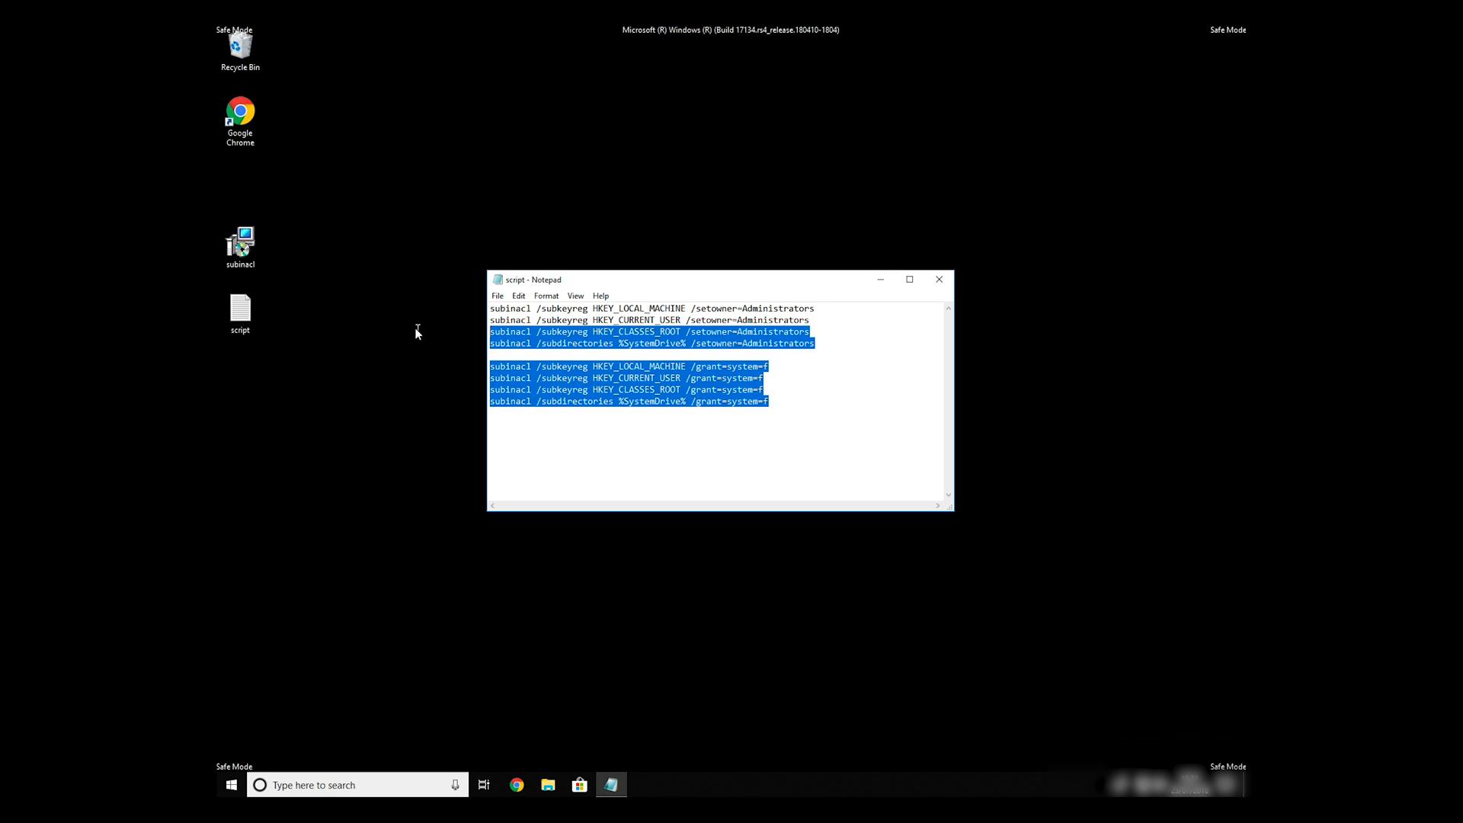
left_click(794, 402)
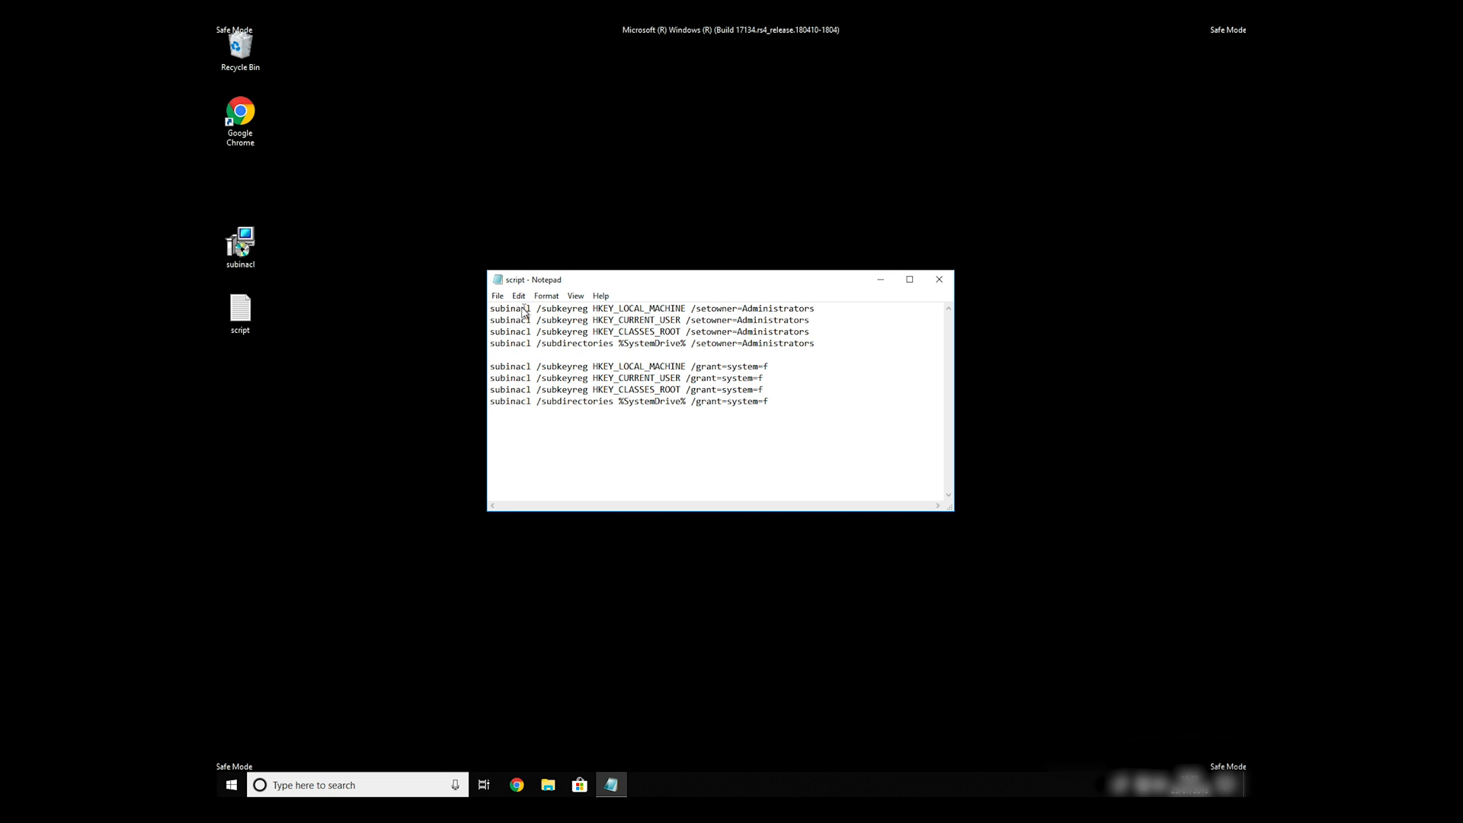
left_click(498, 296)
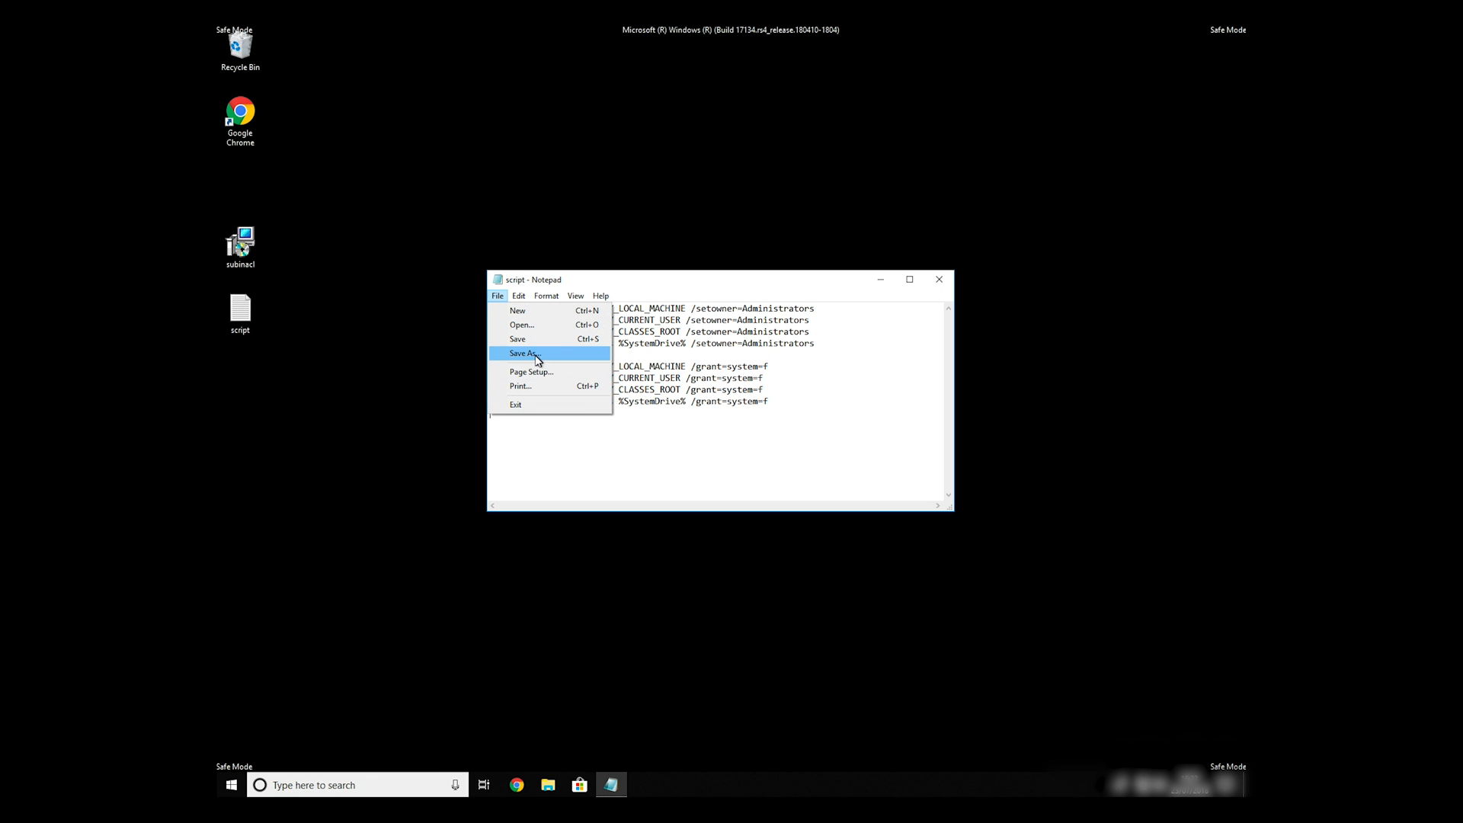
left_click(523, 354)
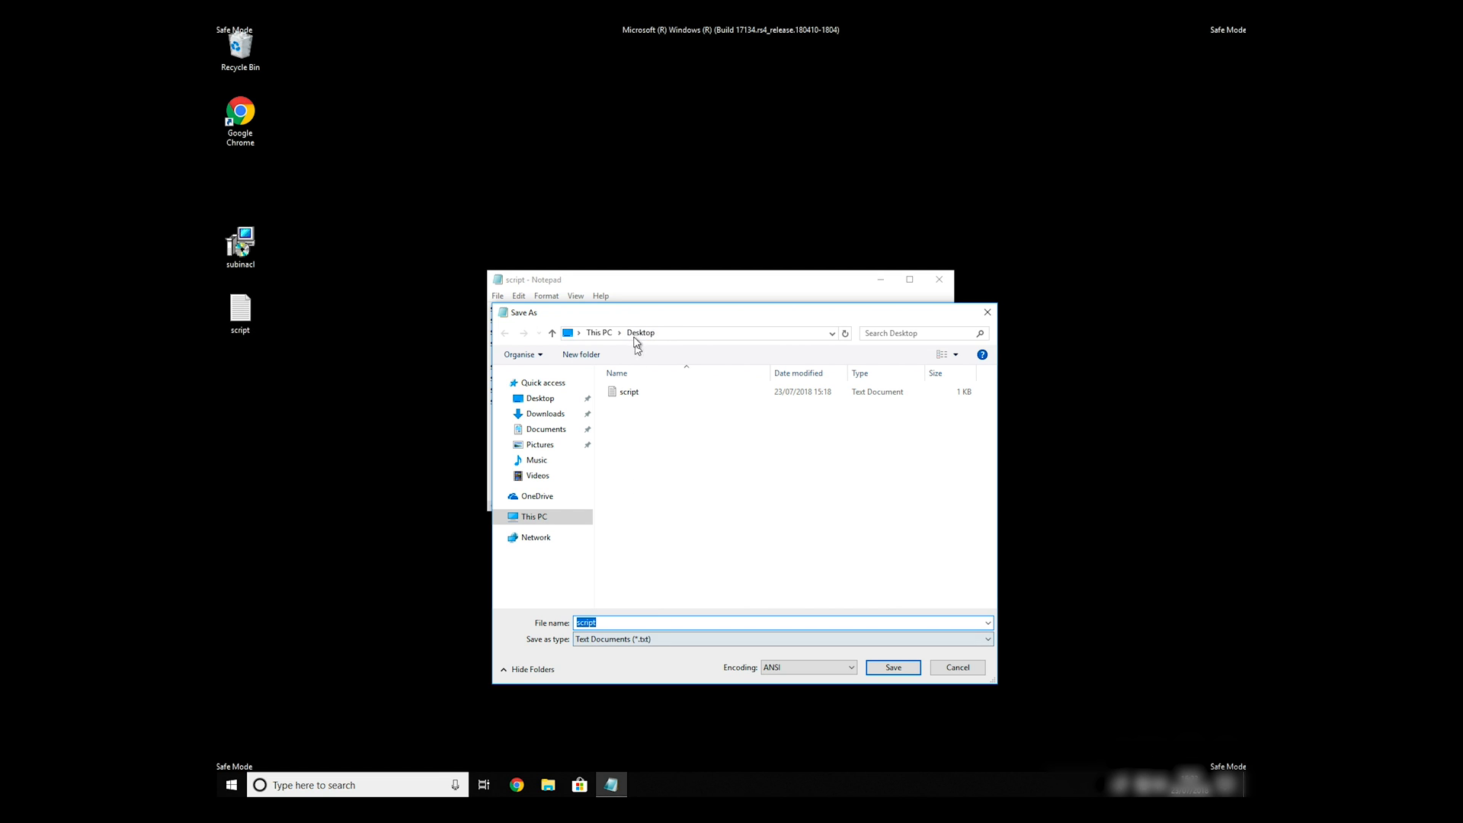
left_click(616, 622)
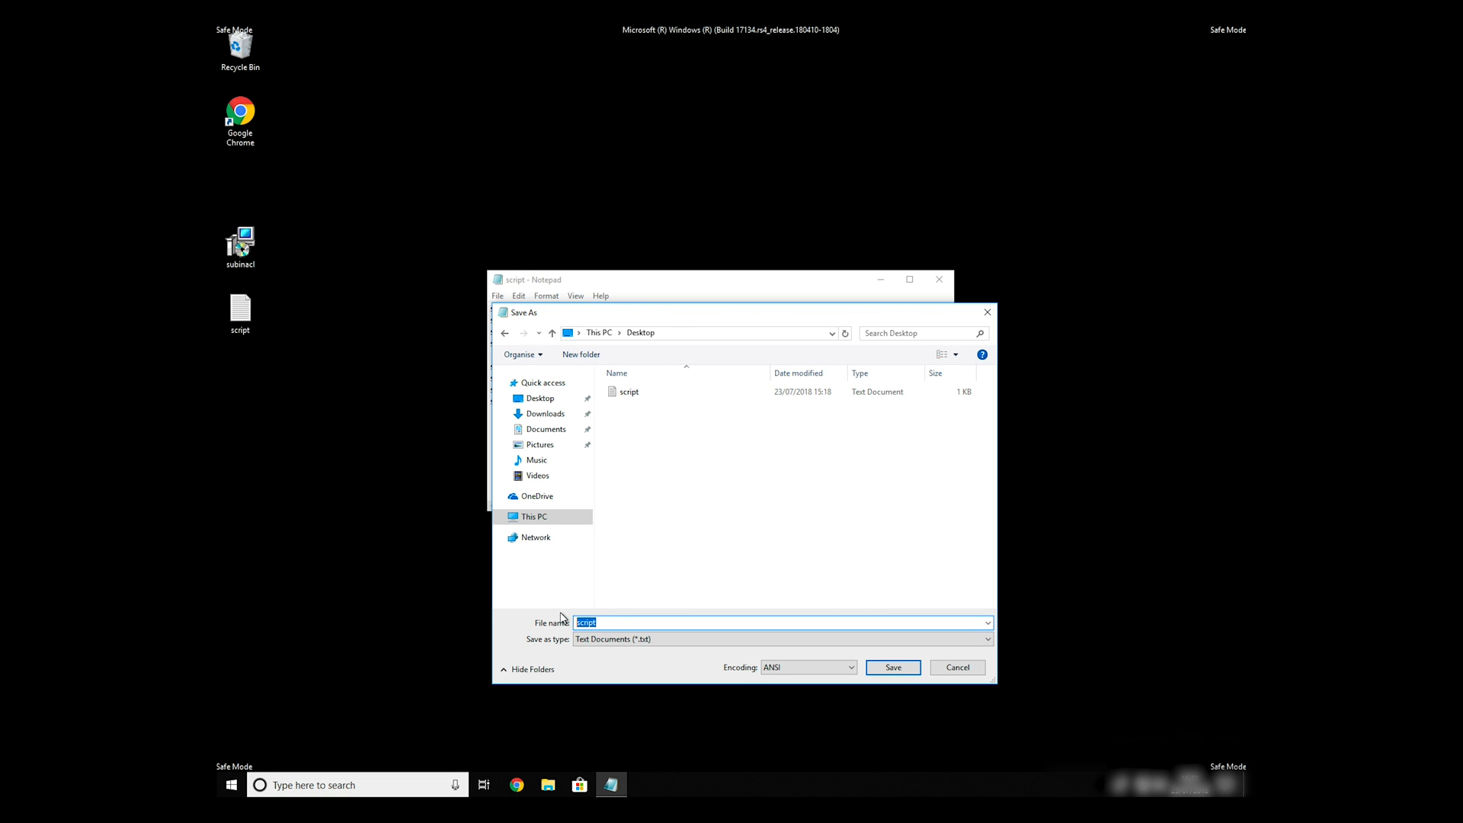
type("FIX.")
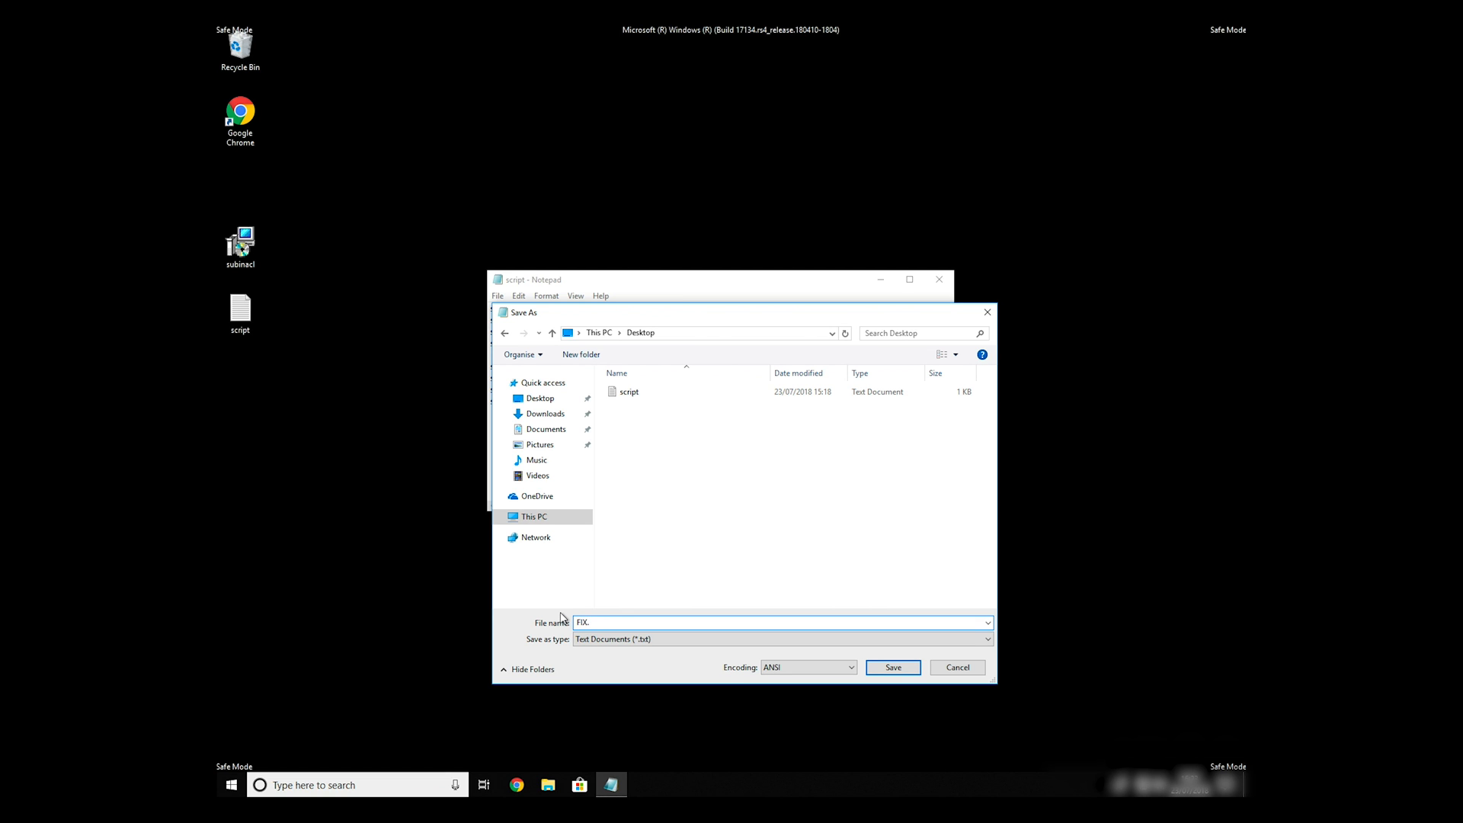
type("BAT")
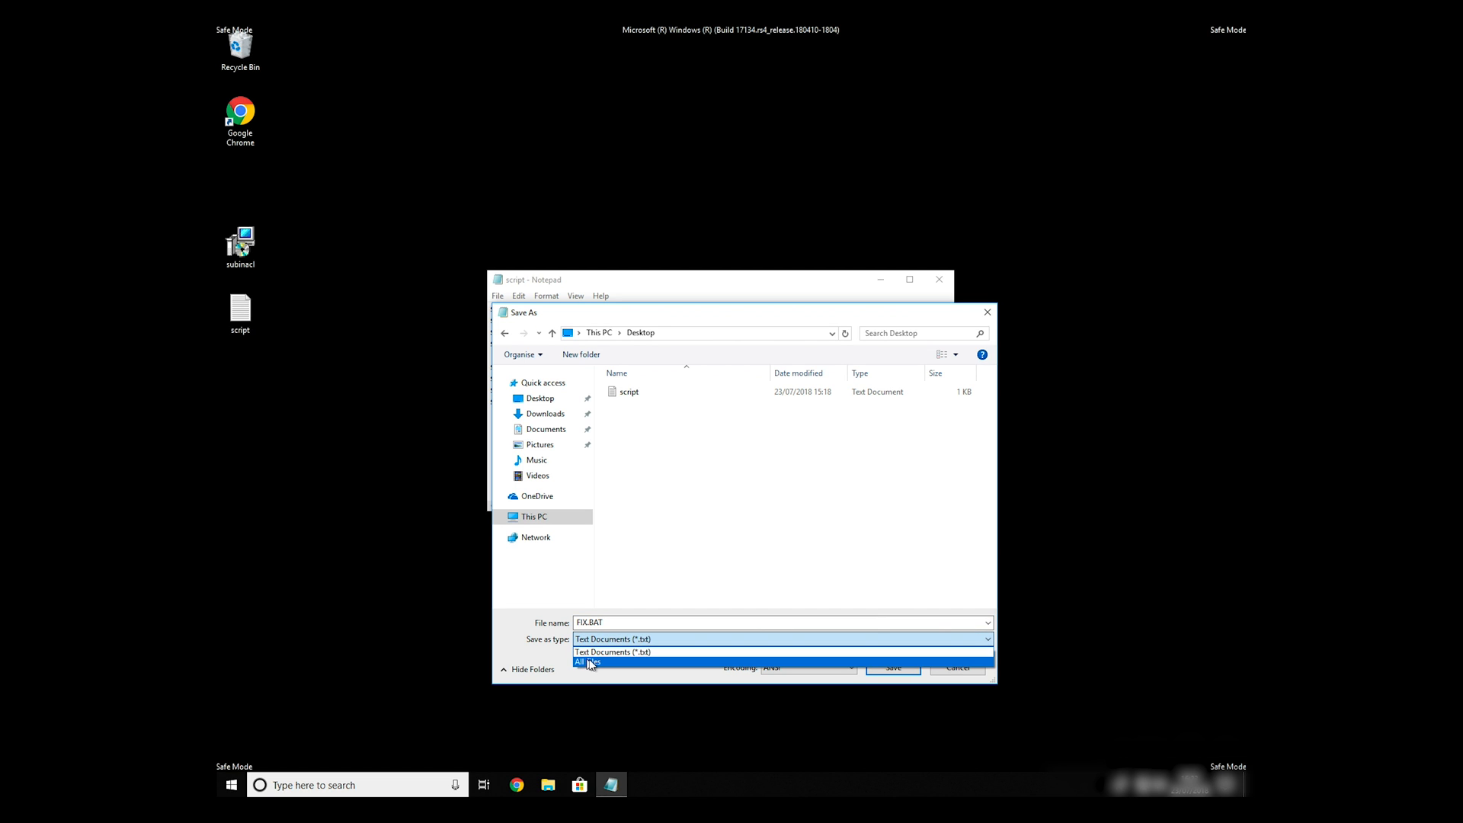
left_click(586, 660)
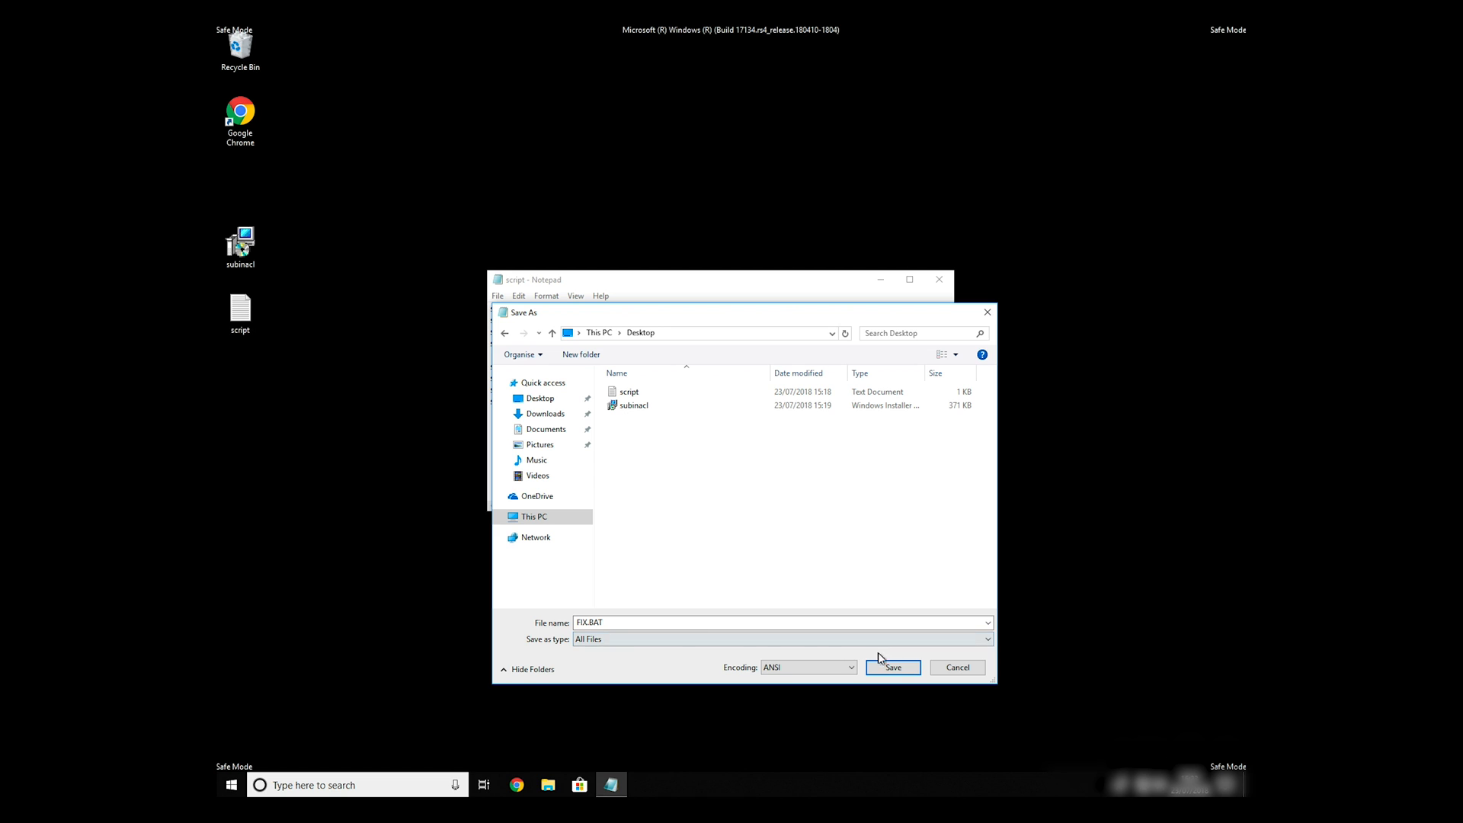
left_click(887, 667)
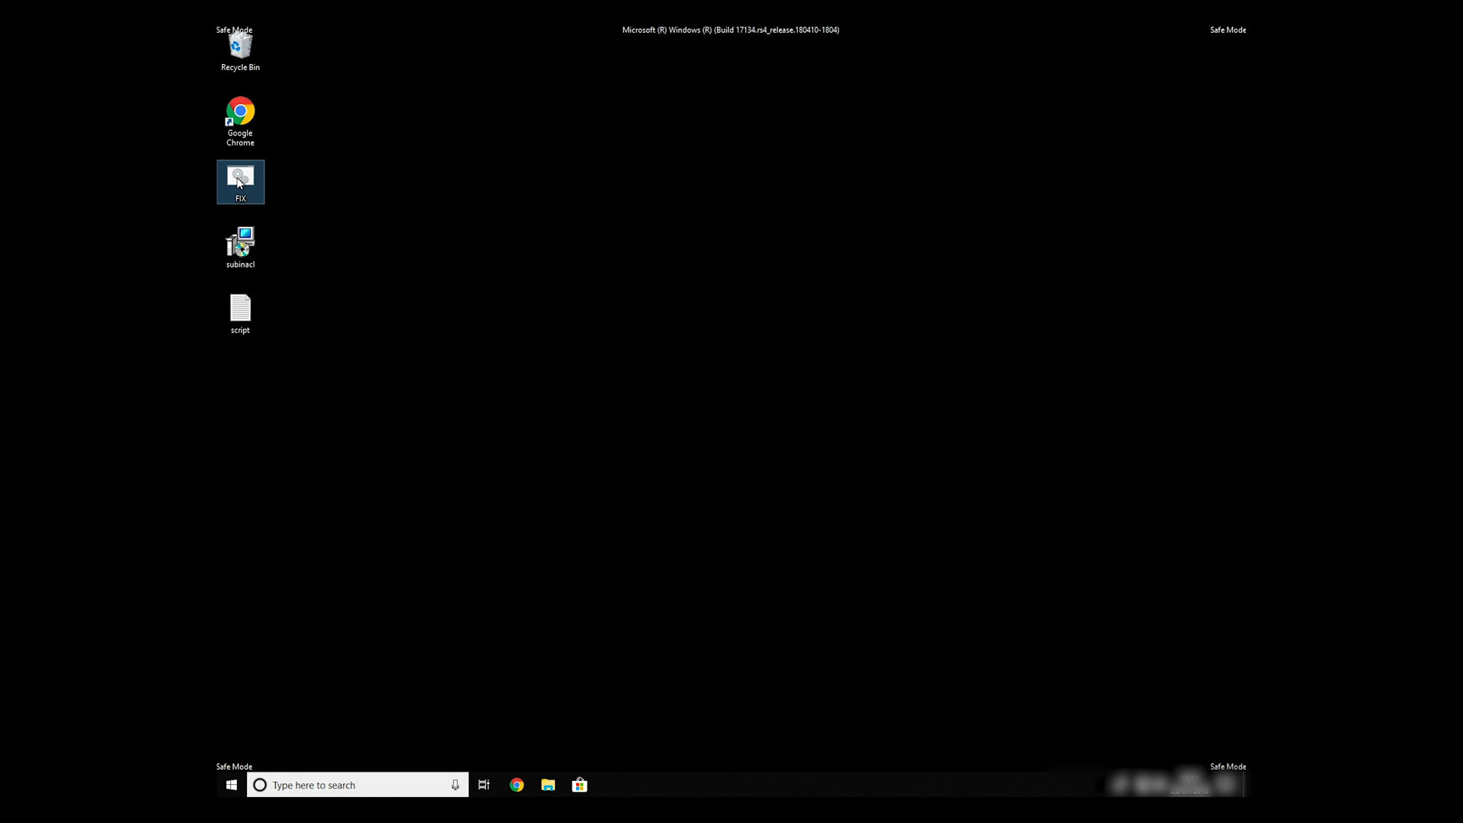
- Browse into the Windows Resource Kits Tools folder and select the FIX batch file
right_click(240, 181)
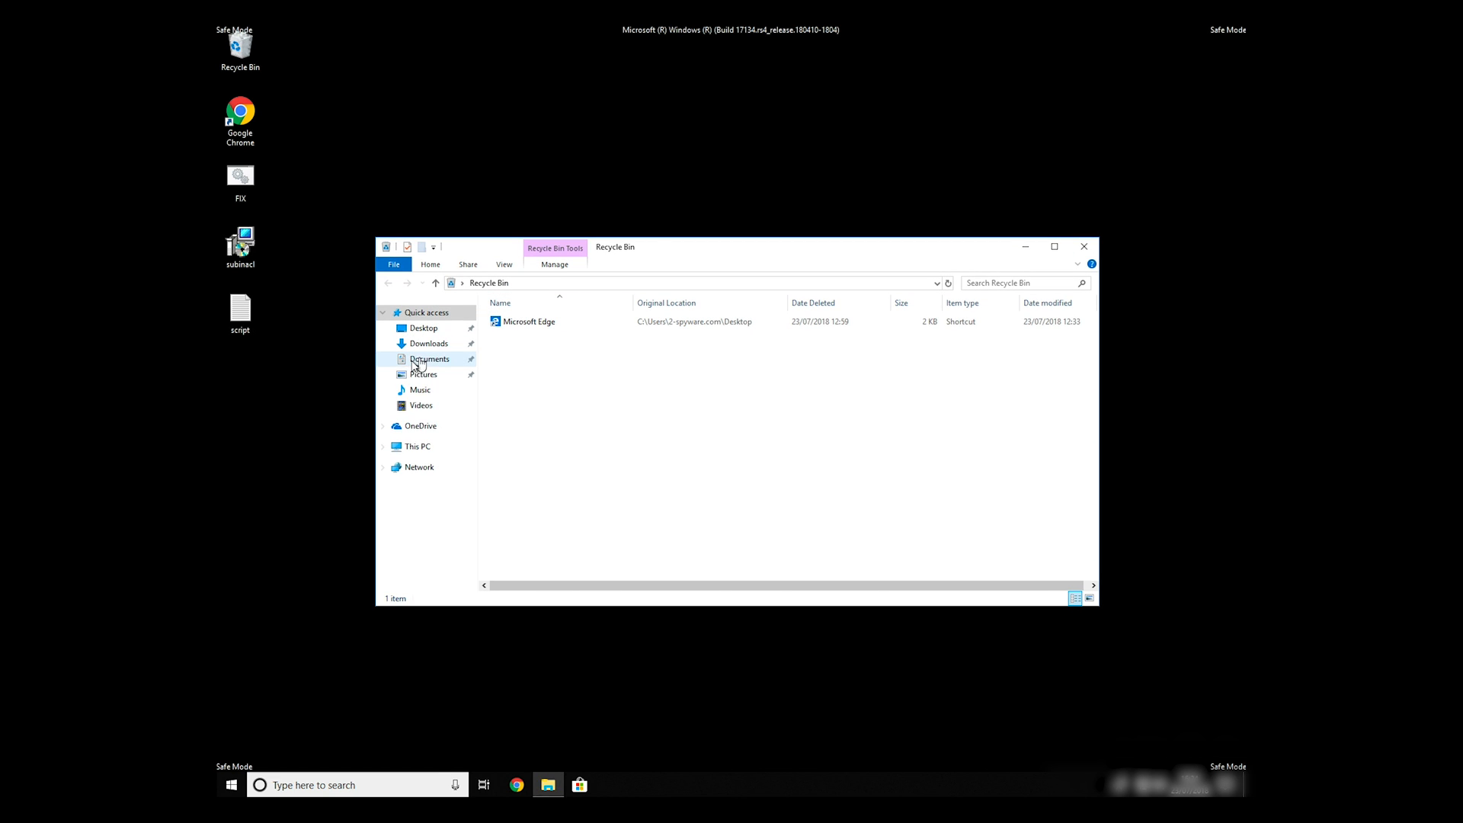
left_click(418, 446)
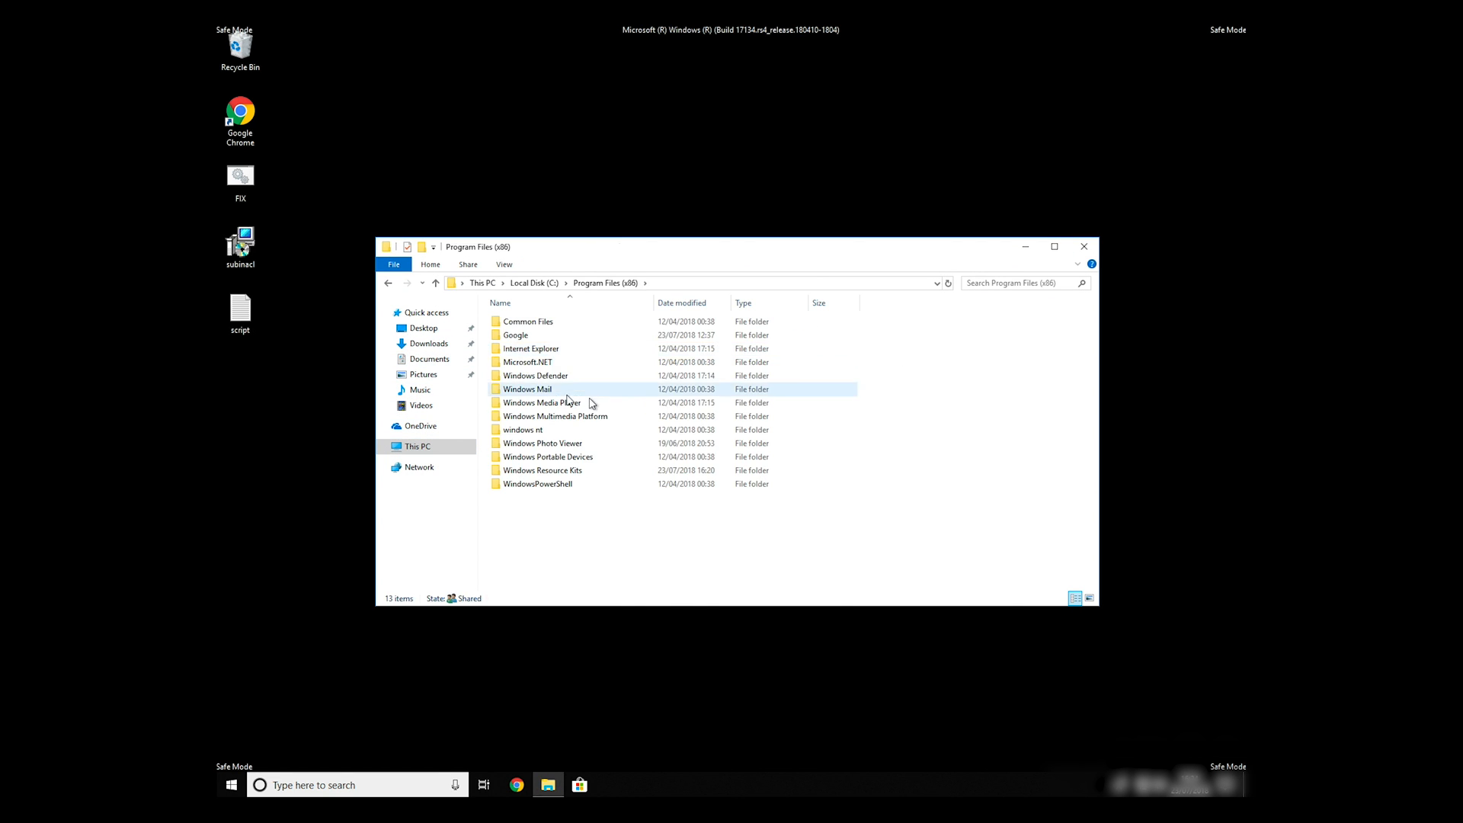
left_click(541, 470)
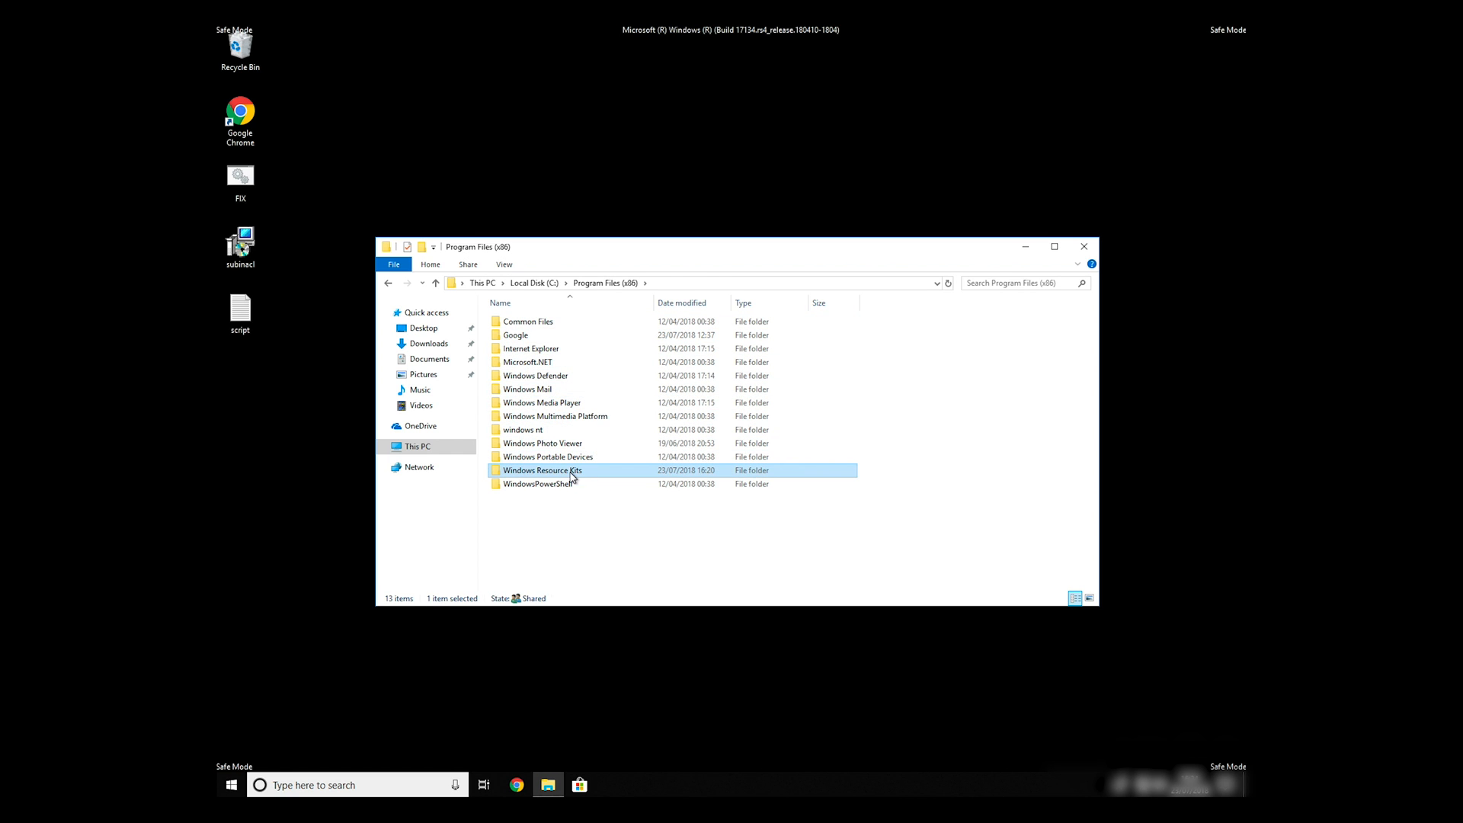
double_click(541, 470)
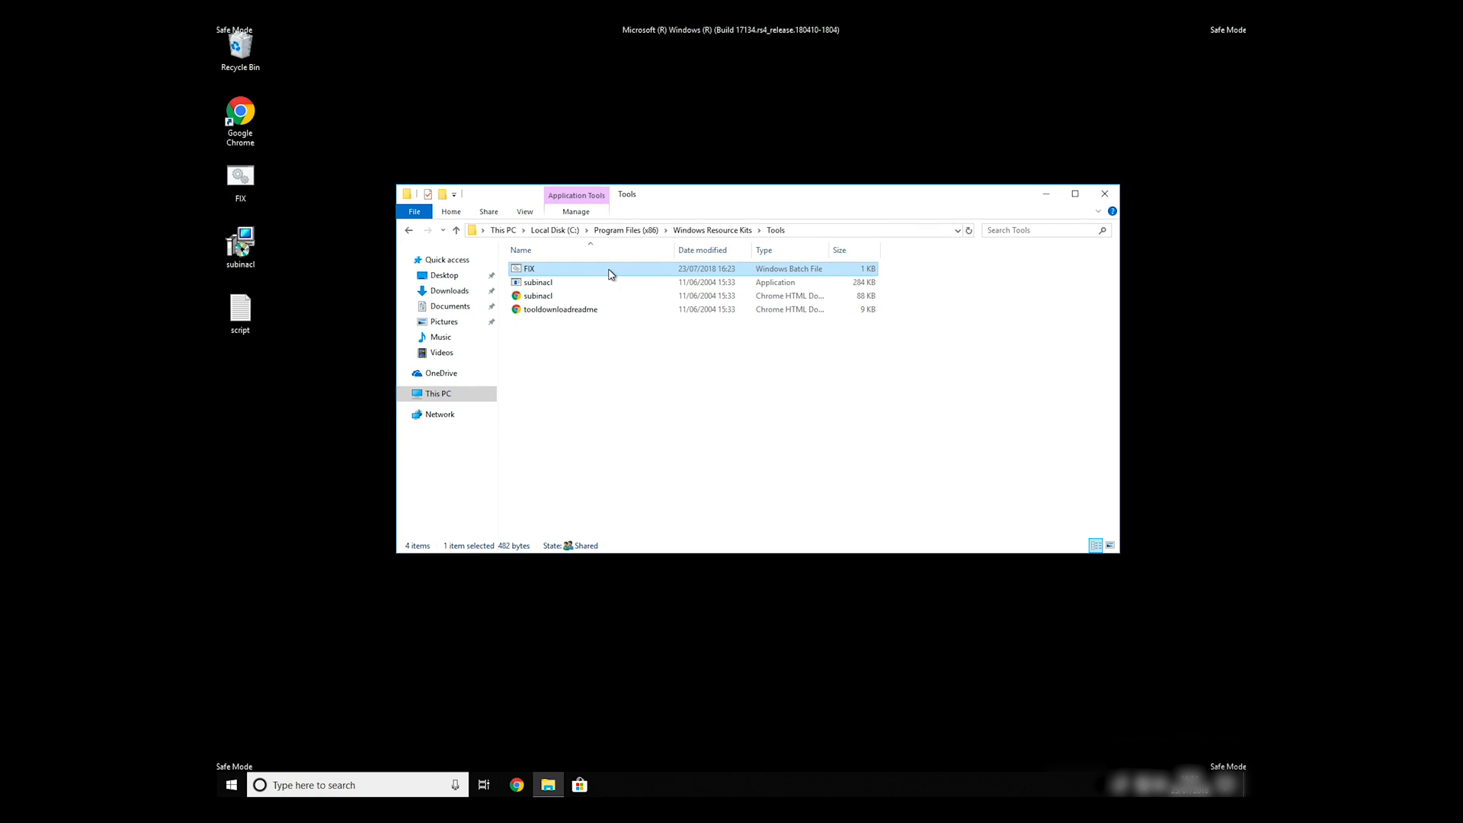
left_click(1105, 194)
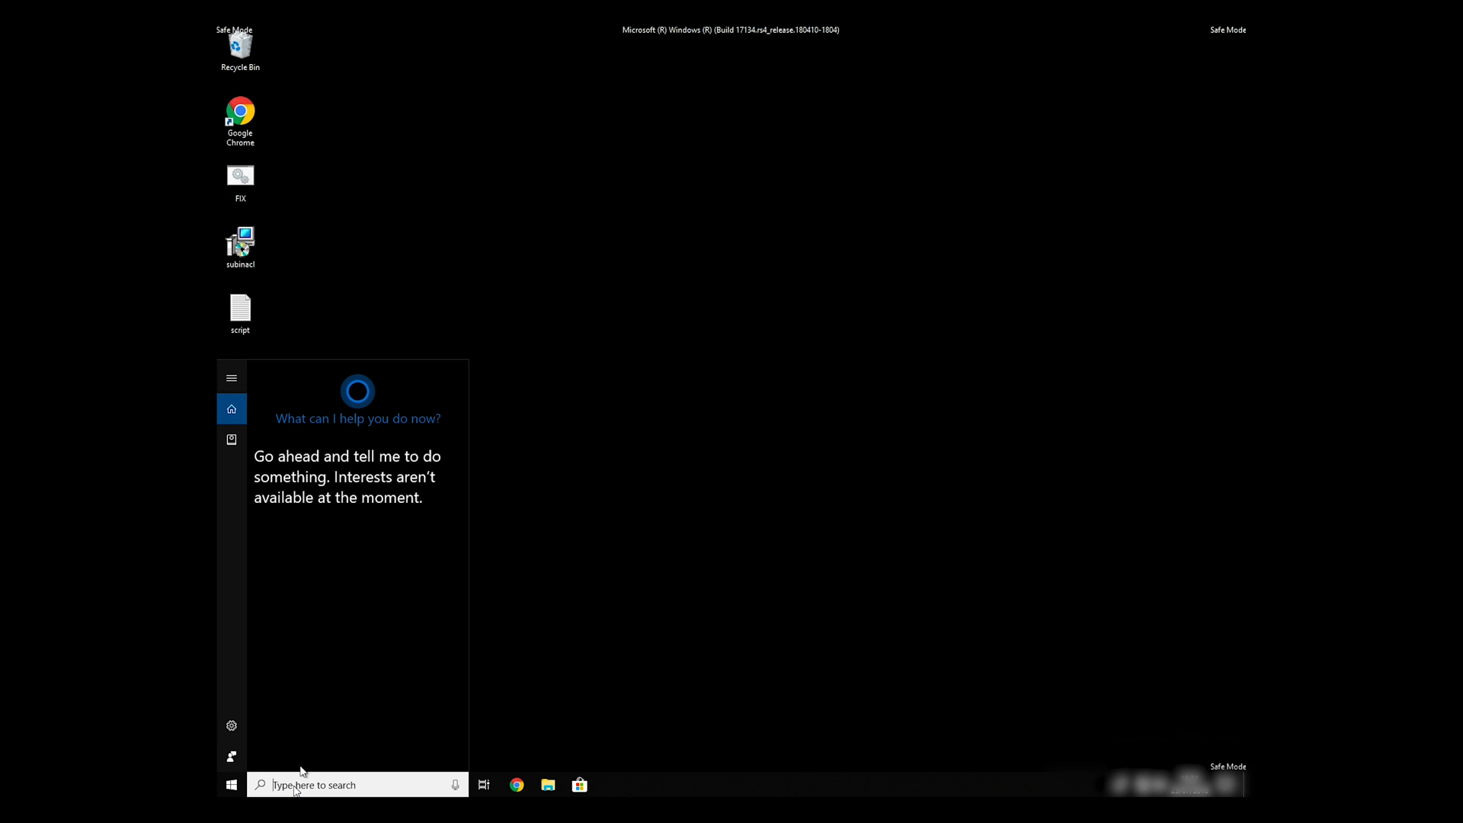
- Launch Command Prompt as administrator from a cmd search
type("cmd")
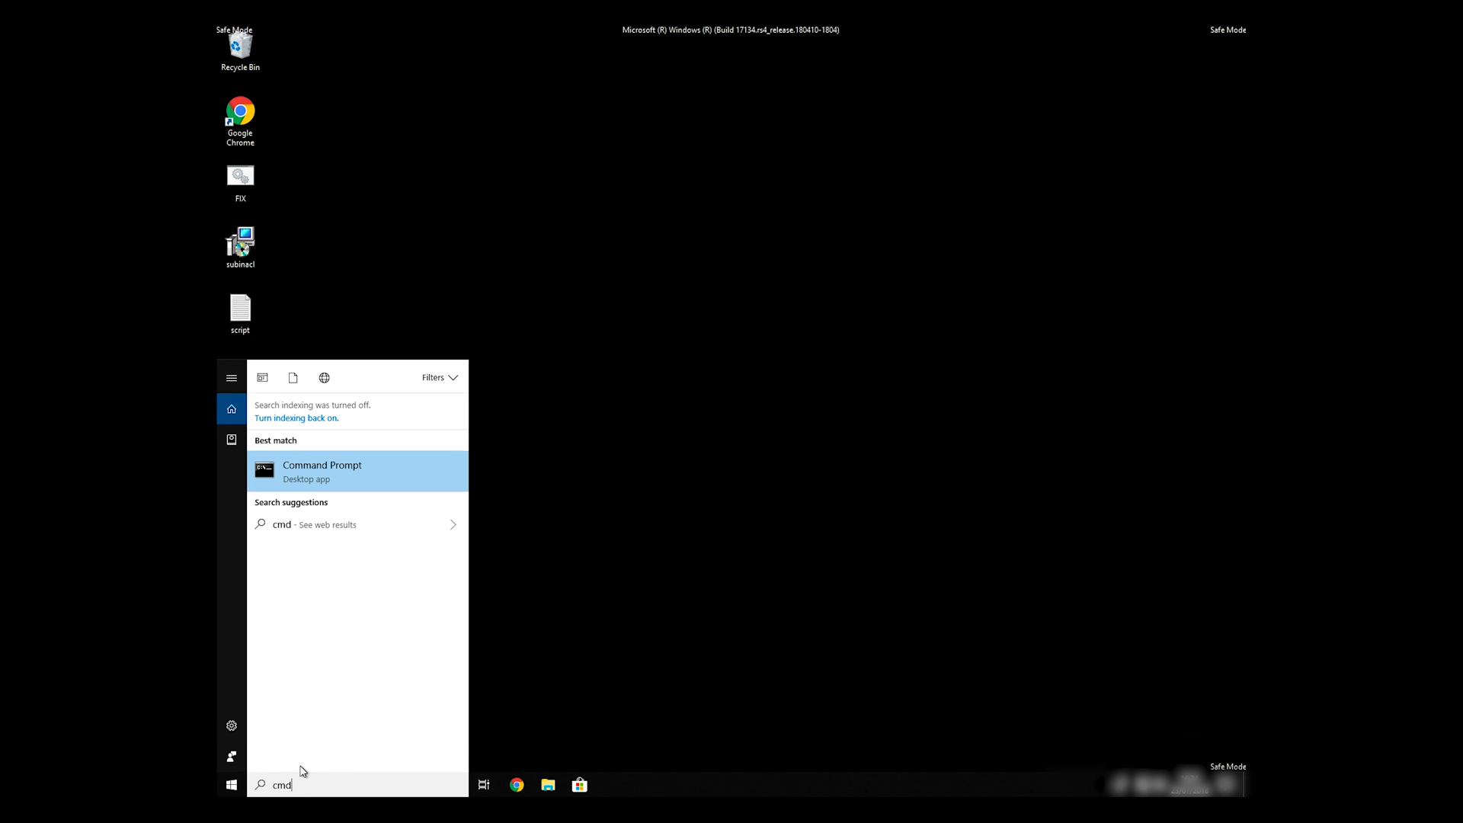
right_click(322, 471)
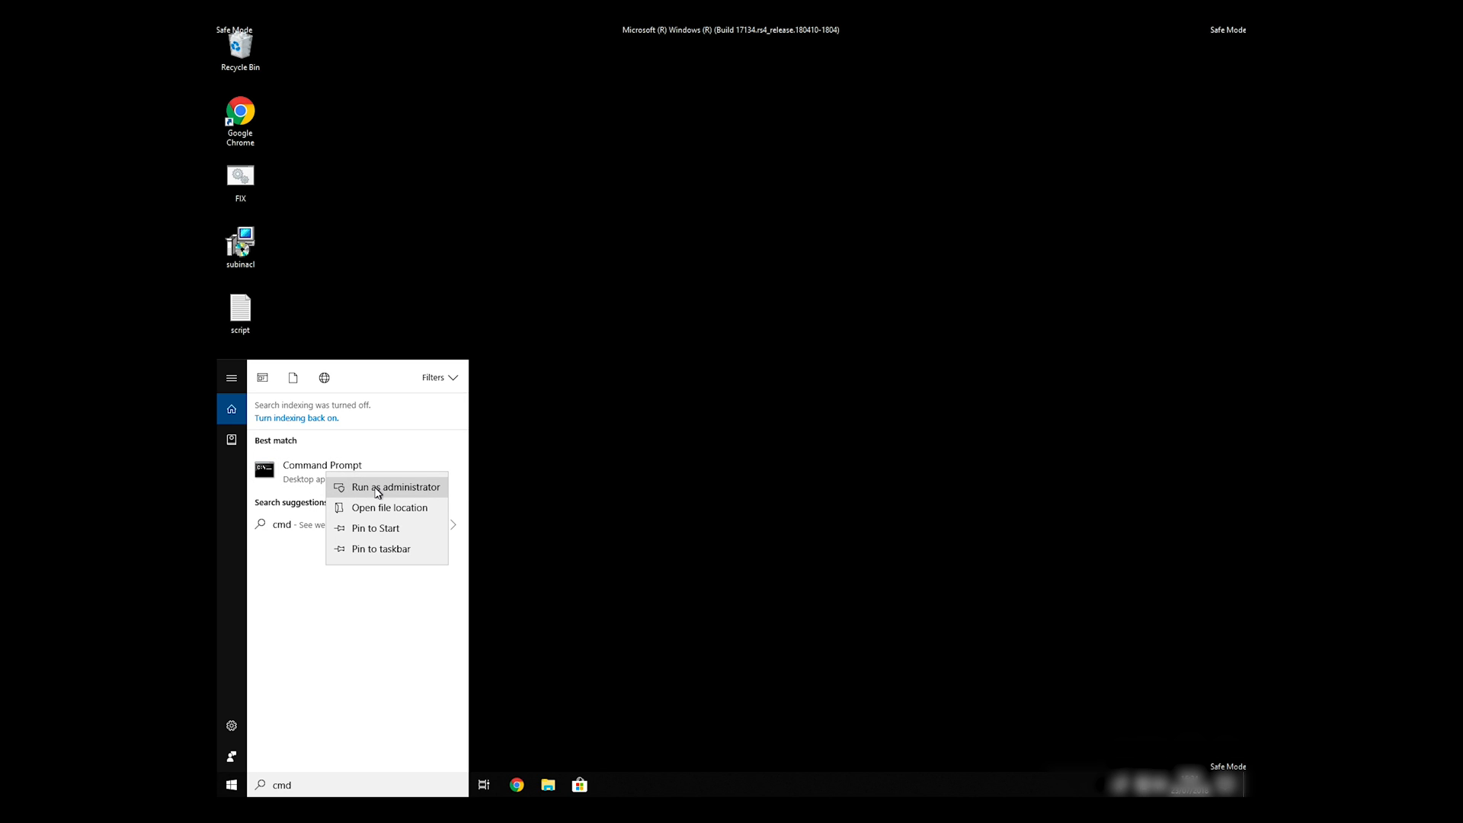
left_click(396, 486)
type("CD C:\\P")
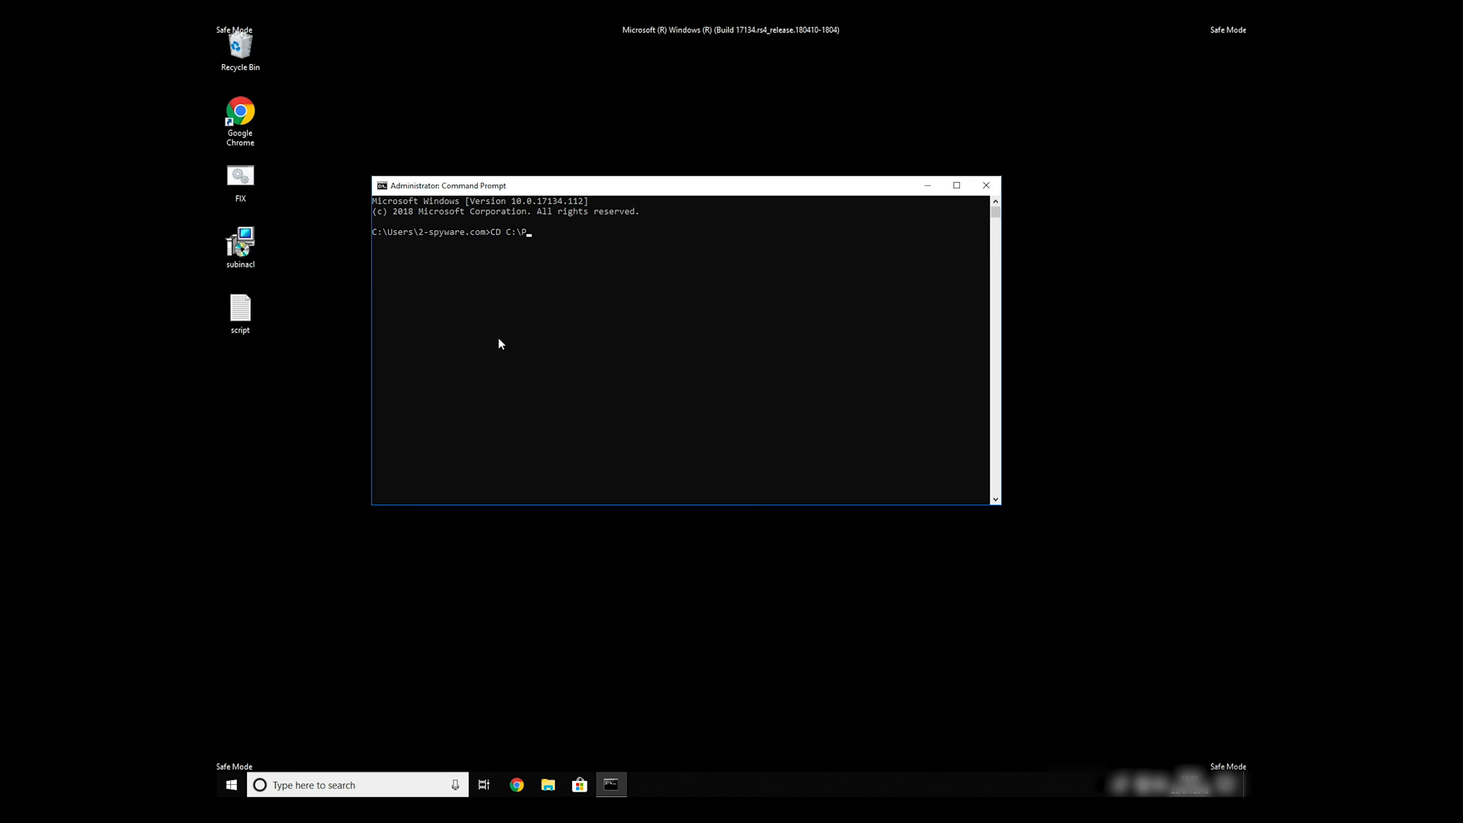
- Change to the Windows Resource Kits Tools folder and run FIX.BAT
type("\"C:\\Program Files (x86)\\Windows \"")
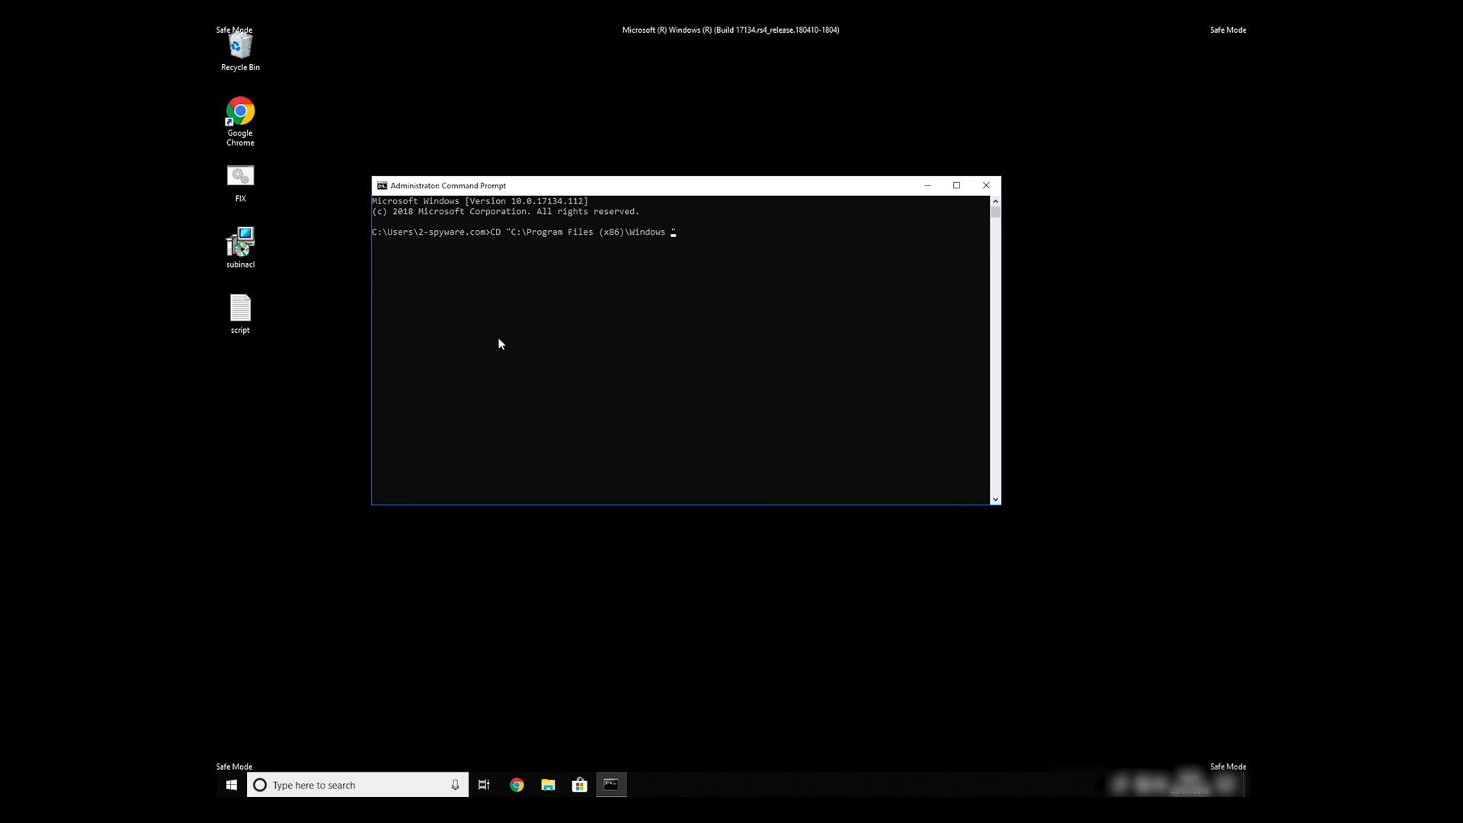
type("Resource Kits\\\"")
type("FIX")
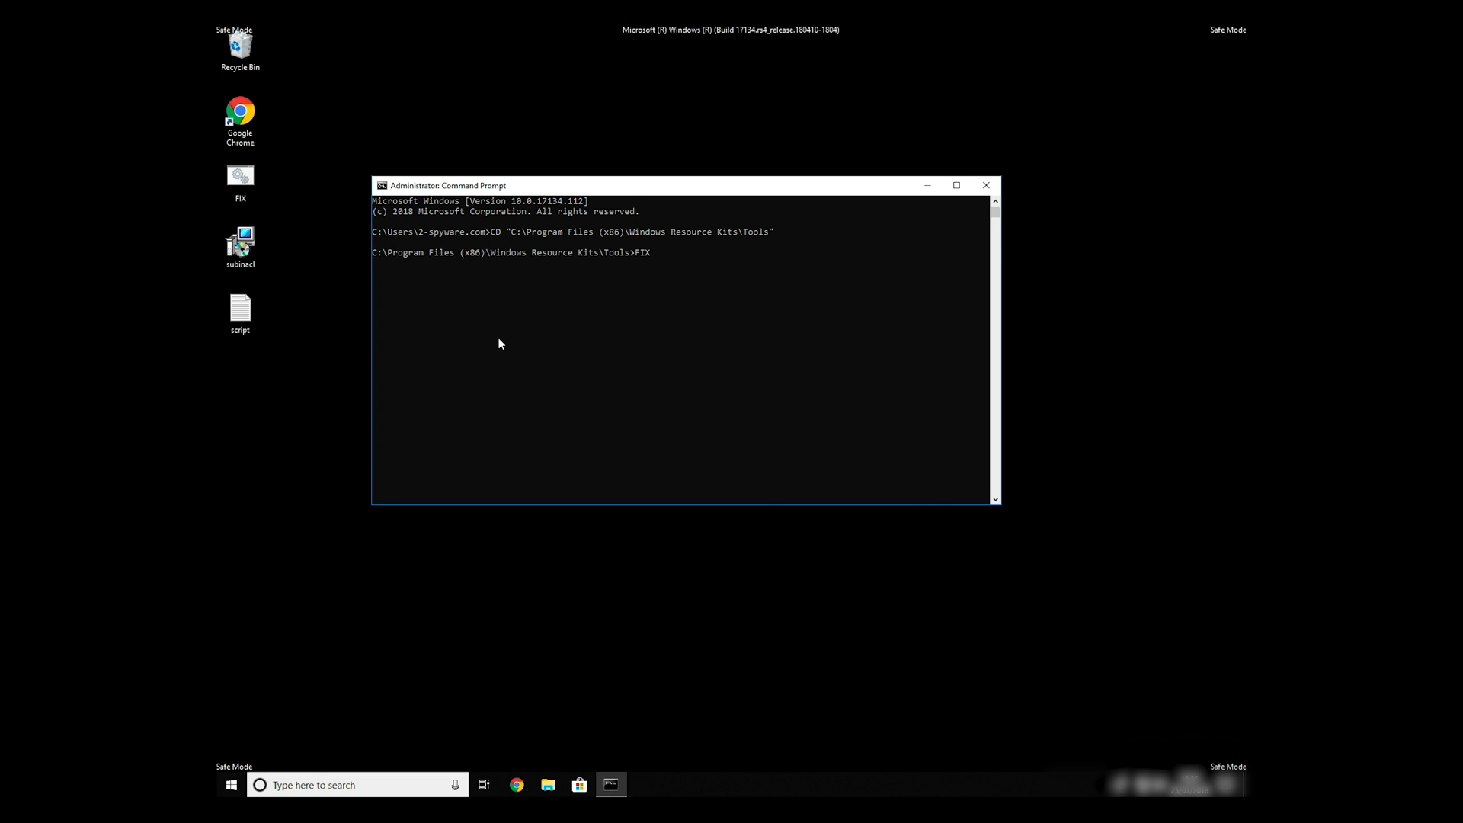
type(".BAT")
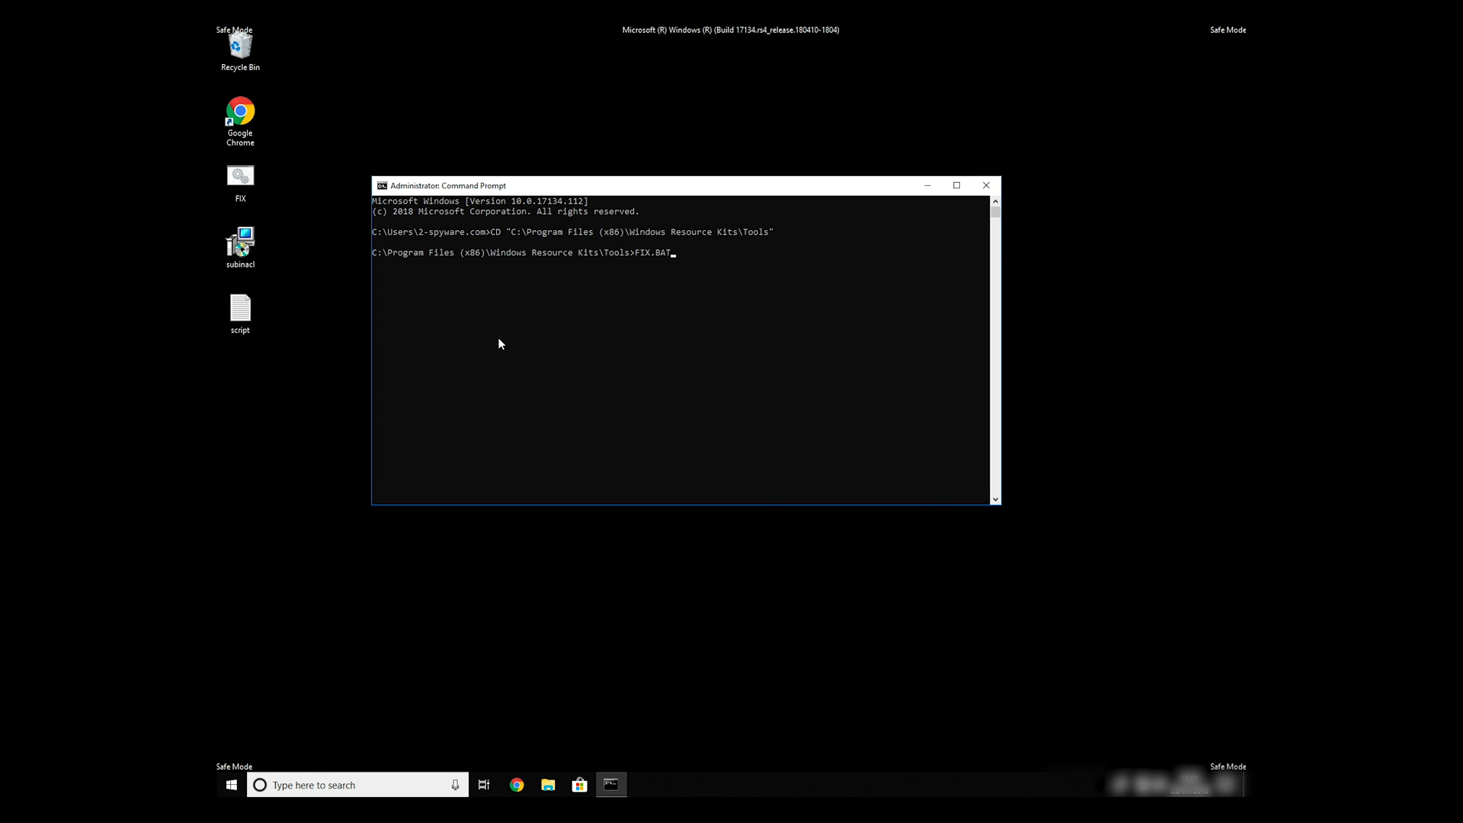
key("enter")
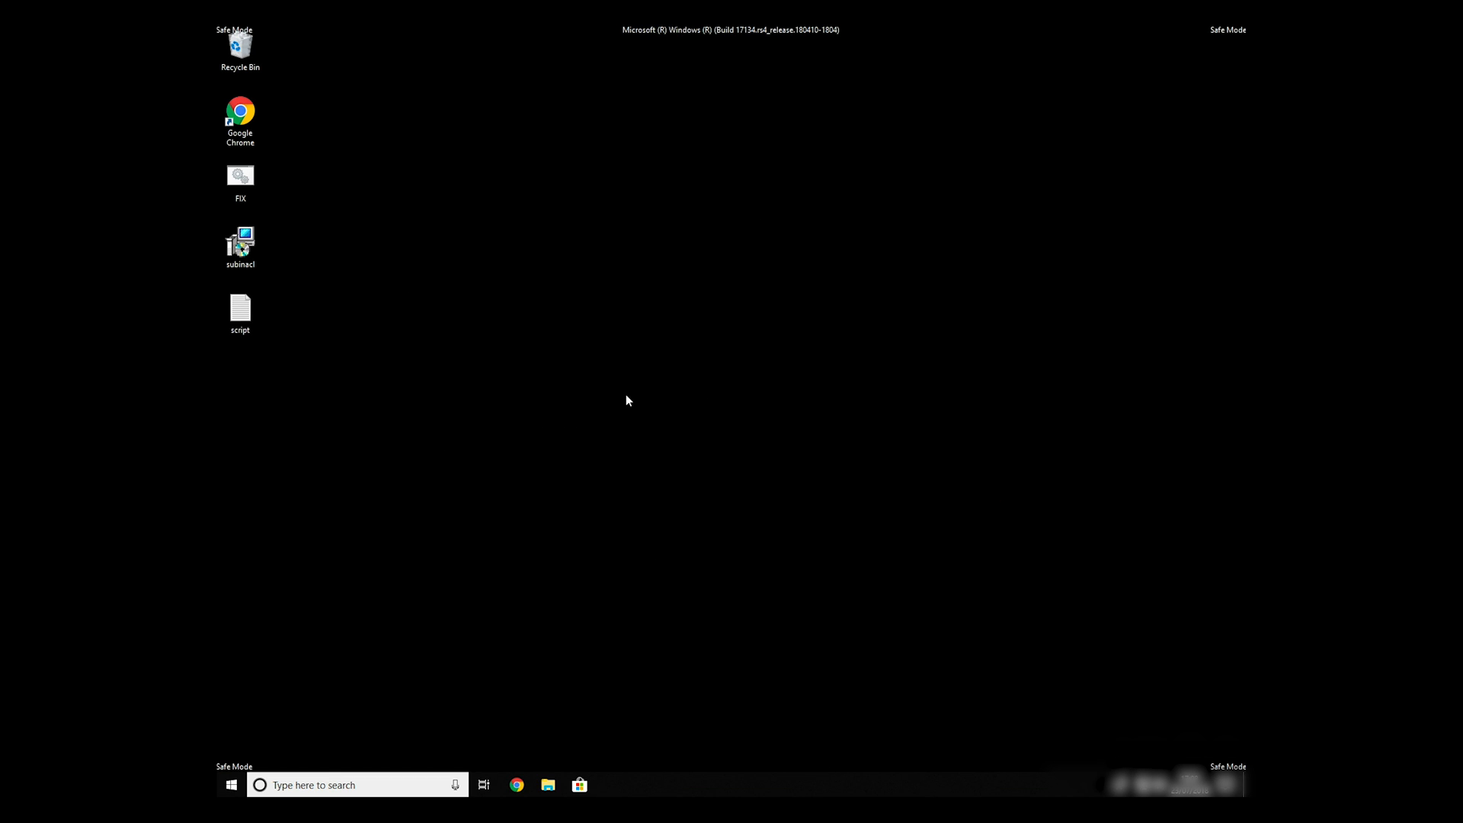
mouse_move(416, 520)
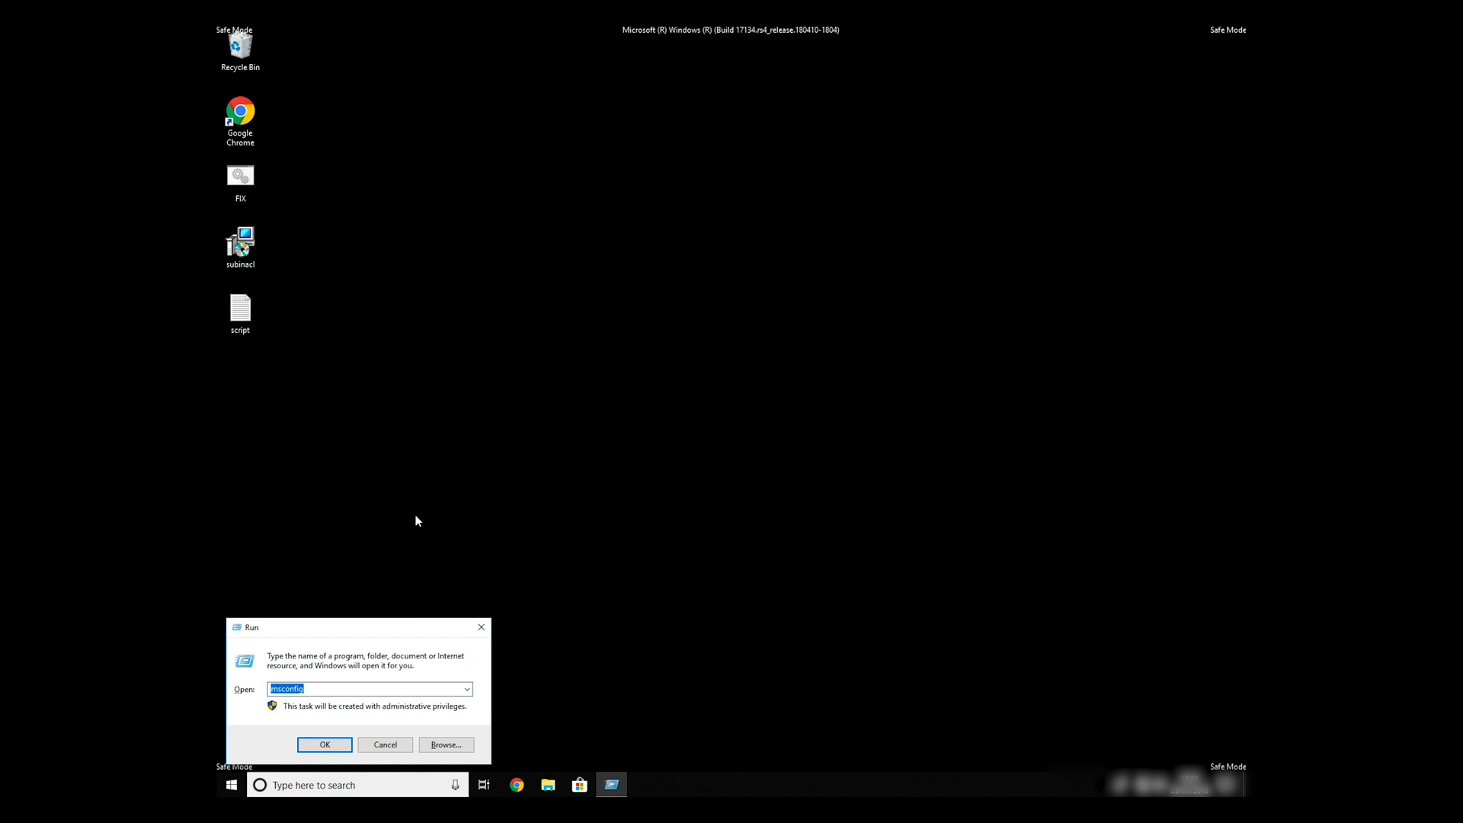
- Uncheck Safe boot on the msconfig Boot tab and confirm with OK
left_click(324, 743)
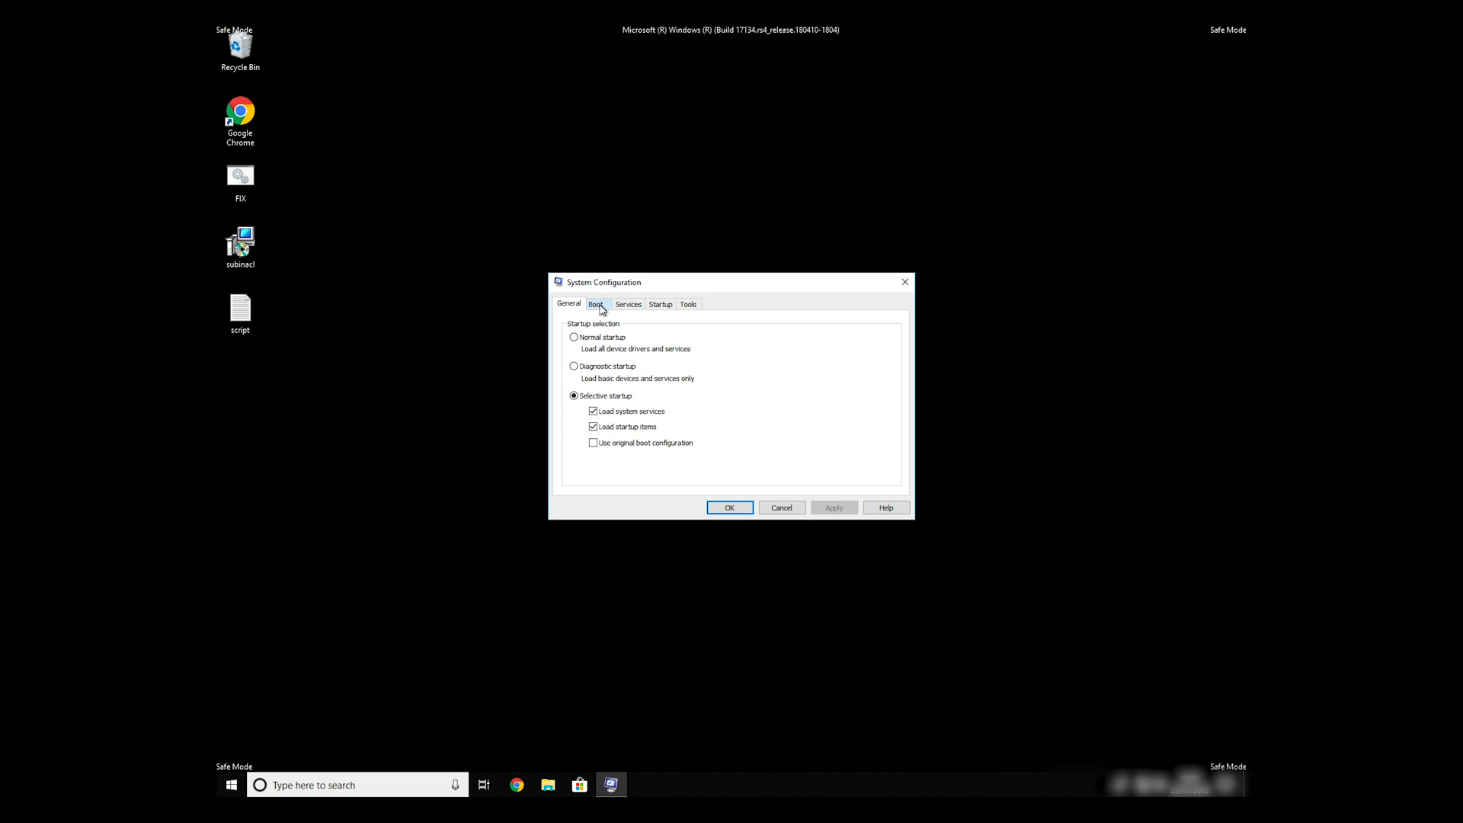
left_click(595, 303)
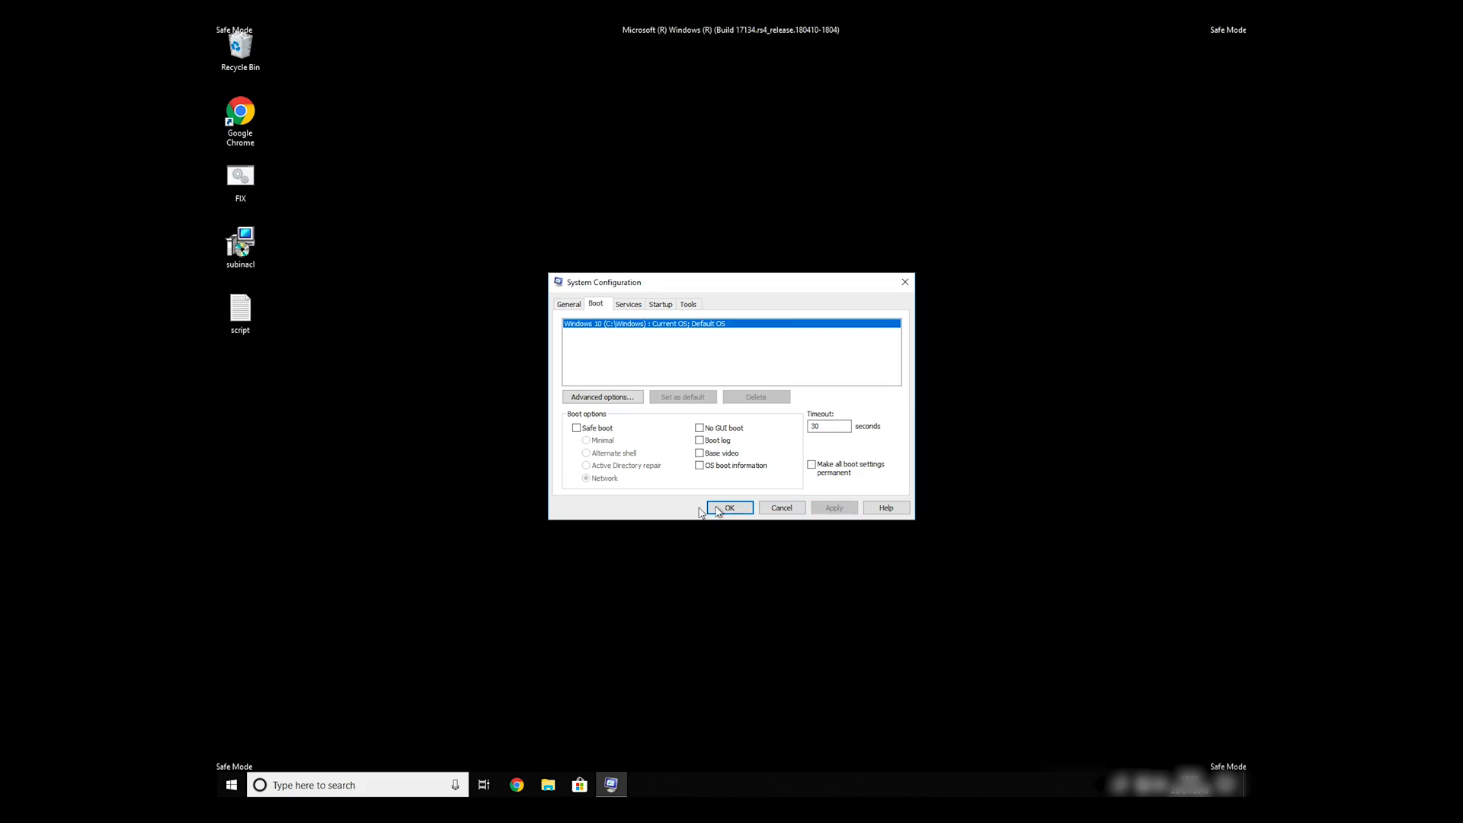
left_click(730, 507)
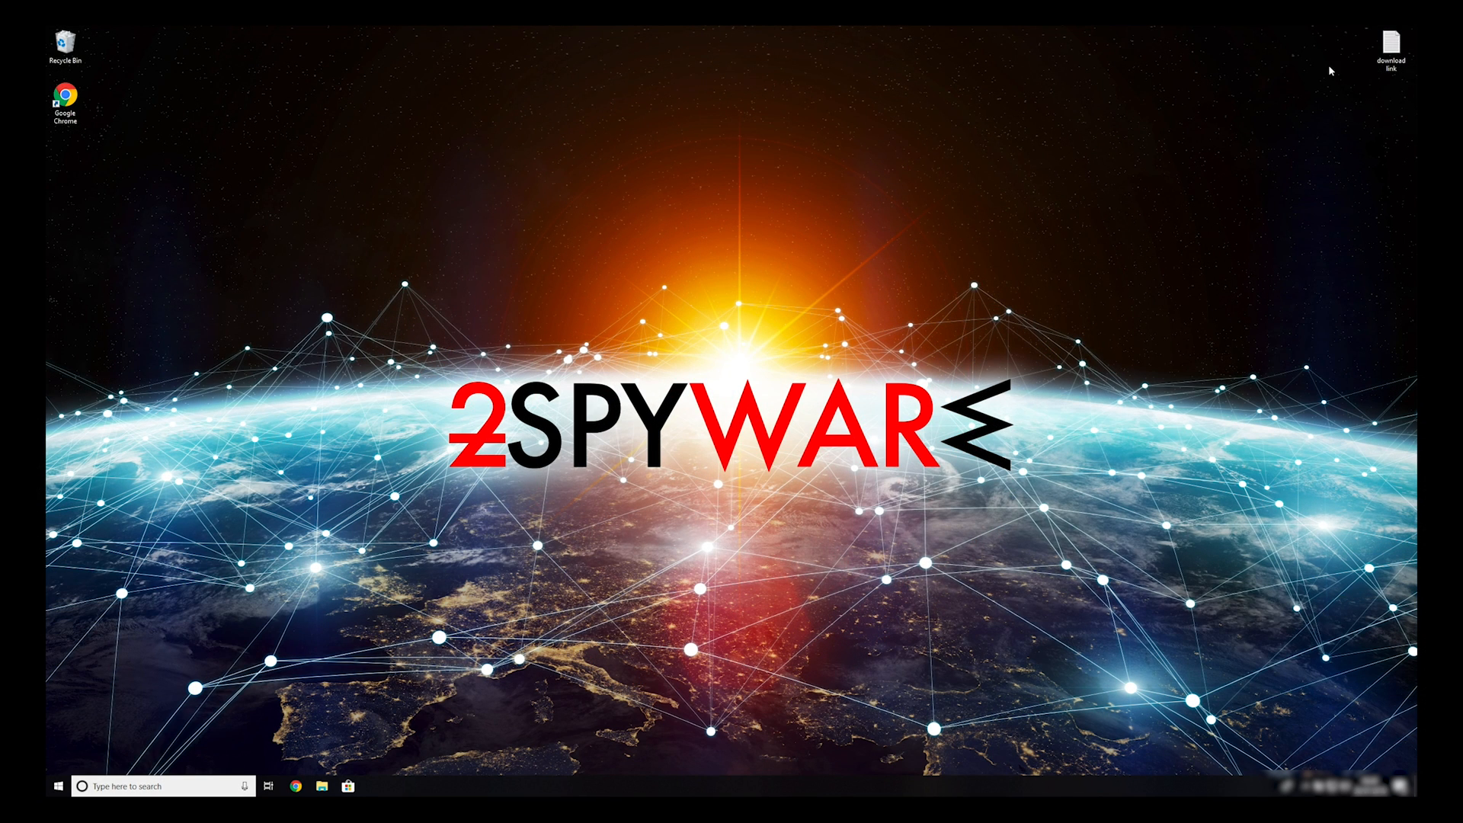
- Install Data Recovery Pro to its default folder, accepting UAC and the license, then launch it
double_click(1391, 43)
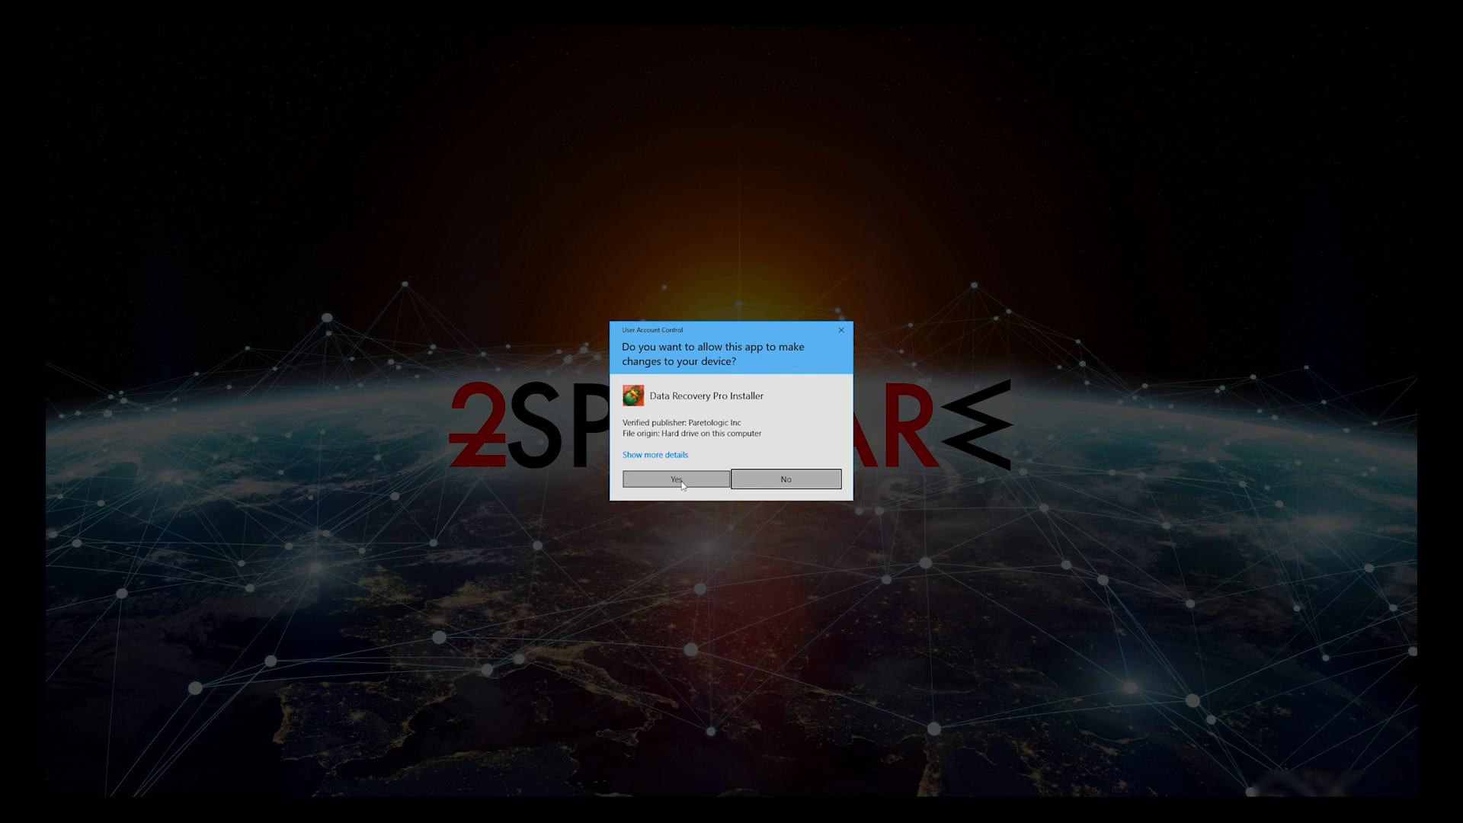
left_click(673, 478)
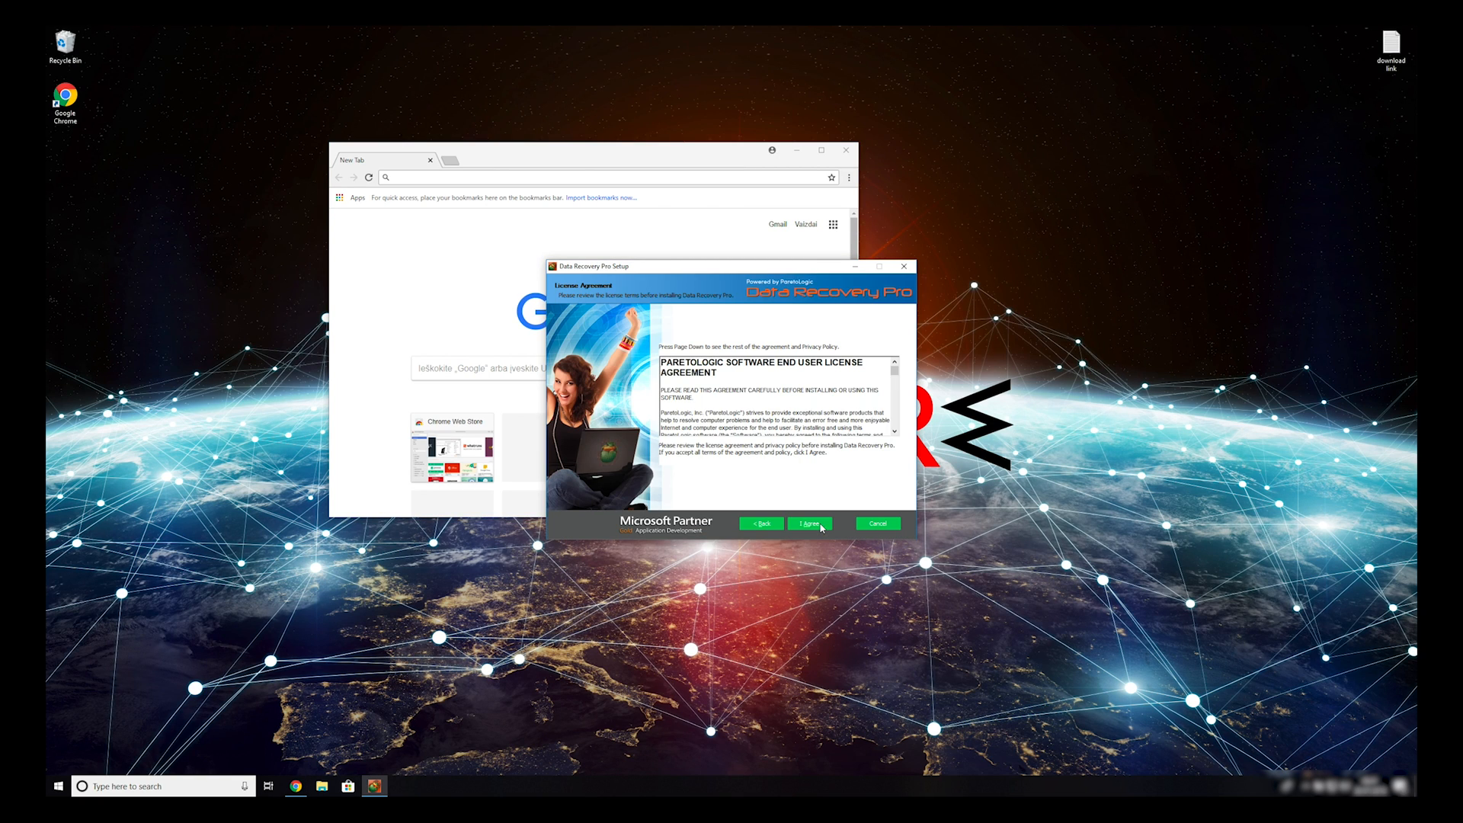
scroll("down", 3)
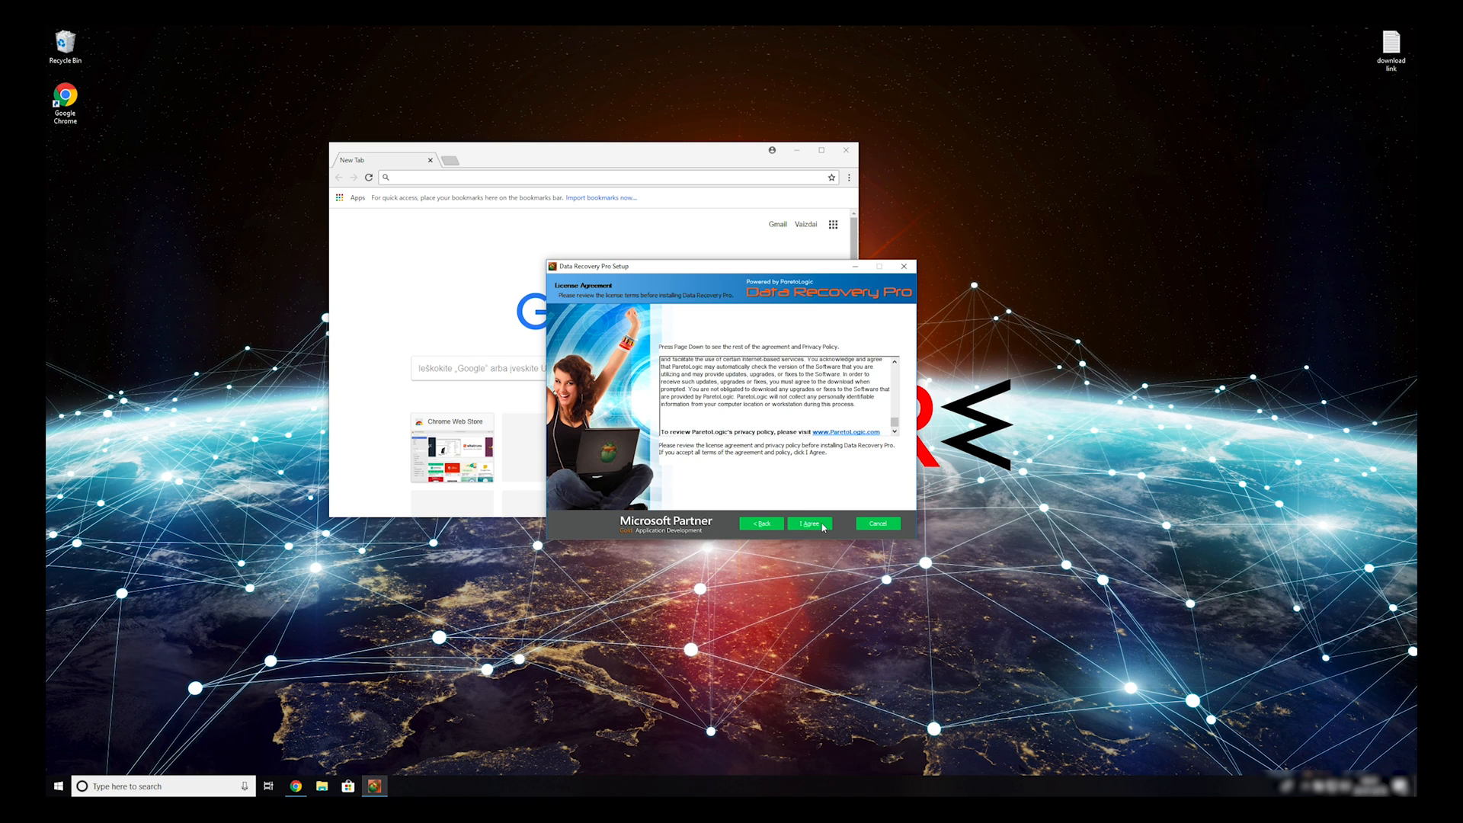
left_click(807, 523)
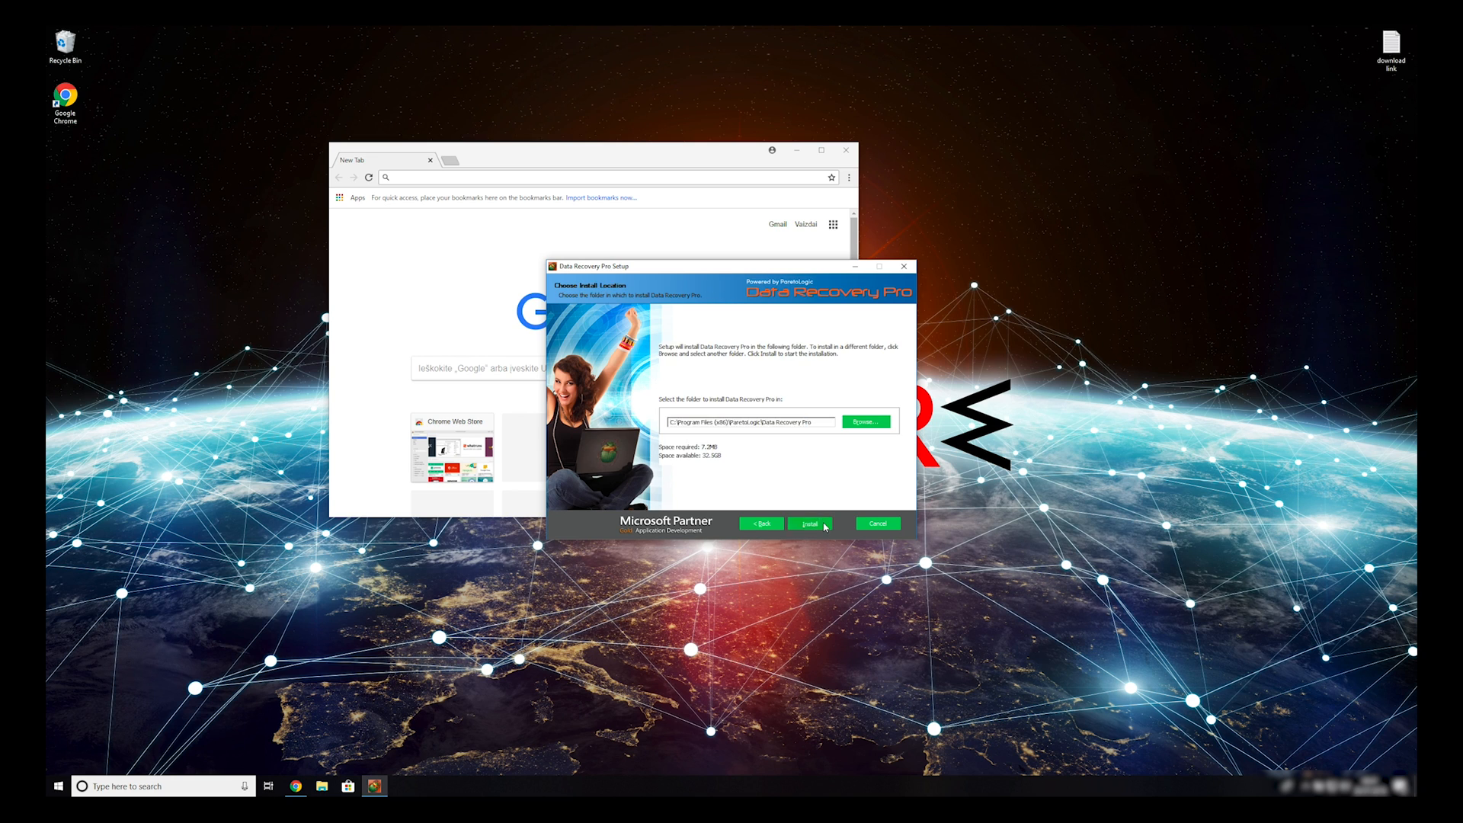
left_click(807, 524)
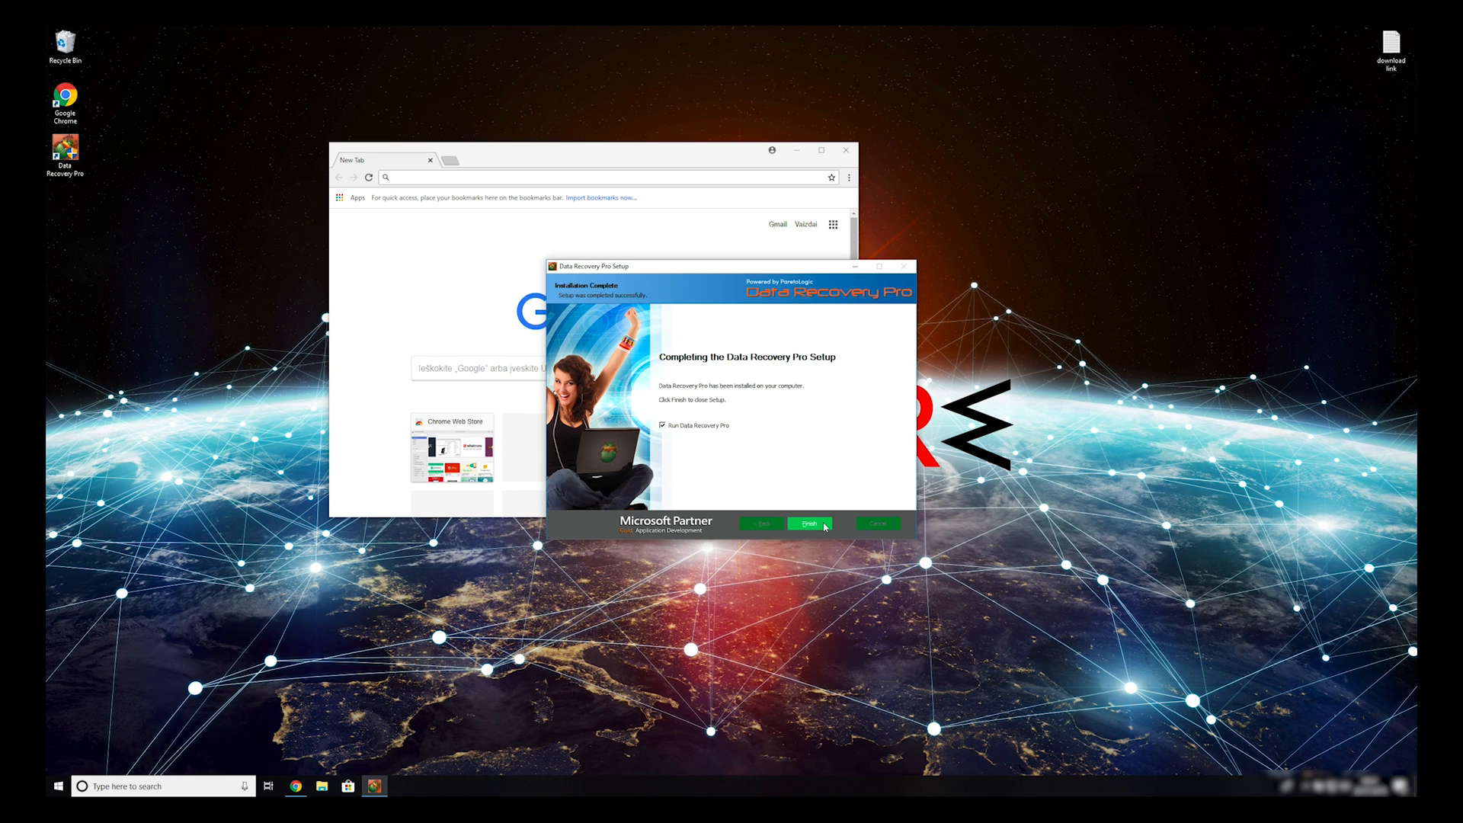
left_click(808, 524)
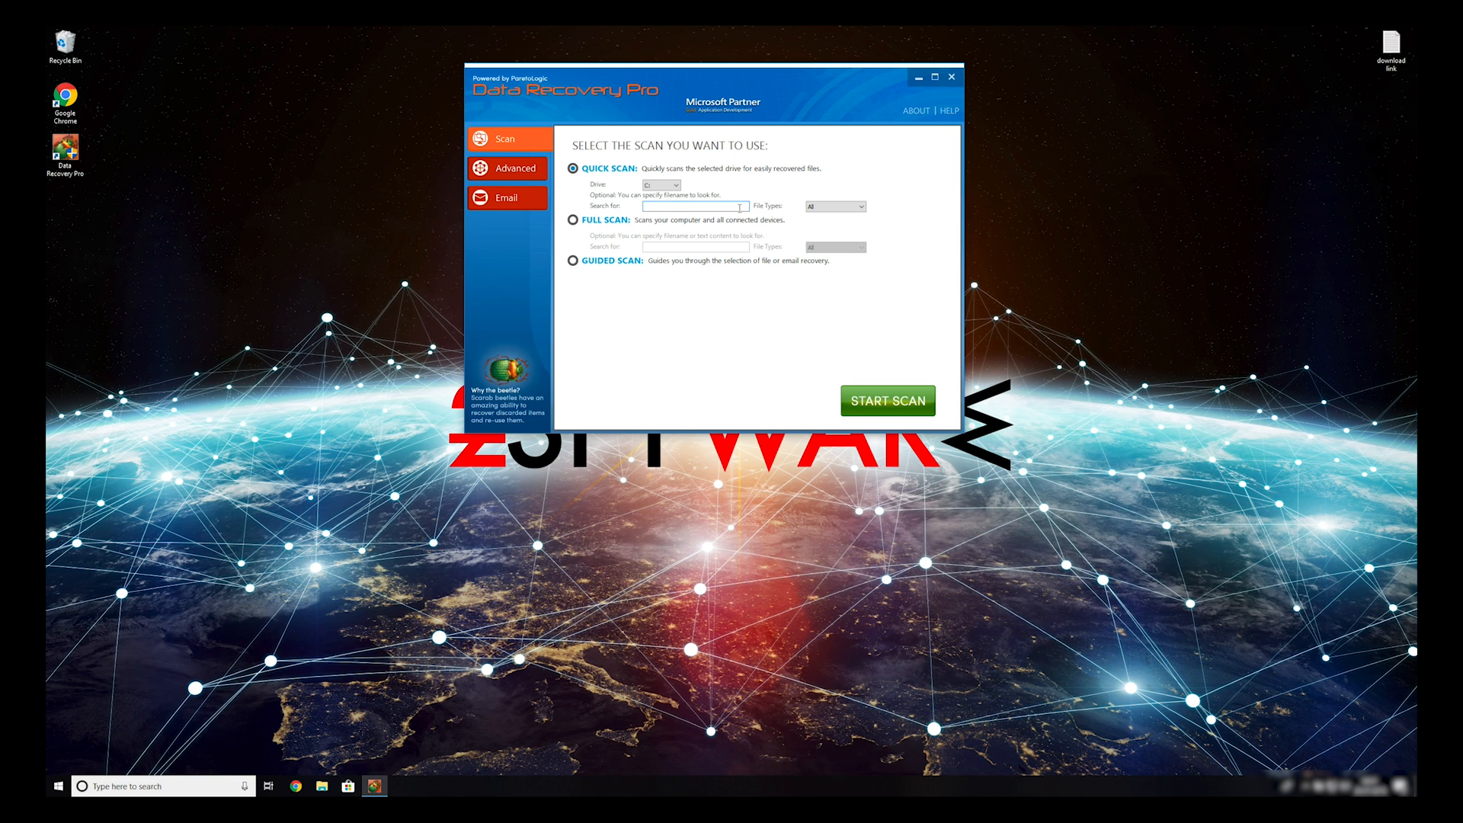
- Choose Full Scan of the computer and all devices and start the scan
left_click(574, 220)
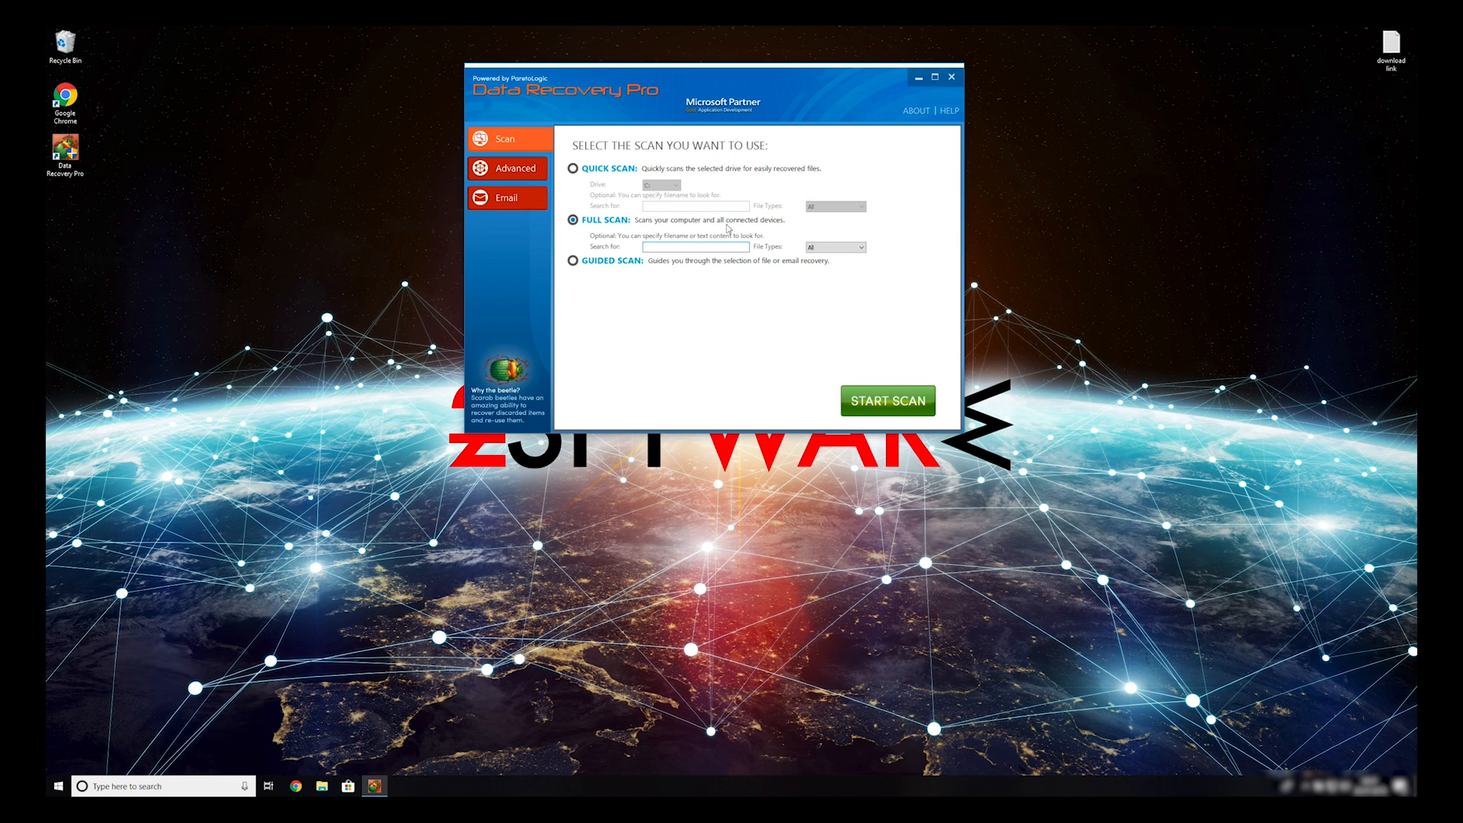
left_click(886, 400)
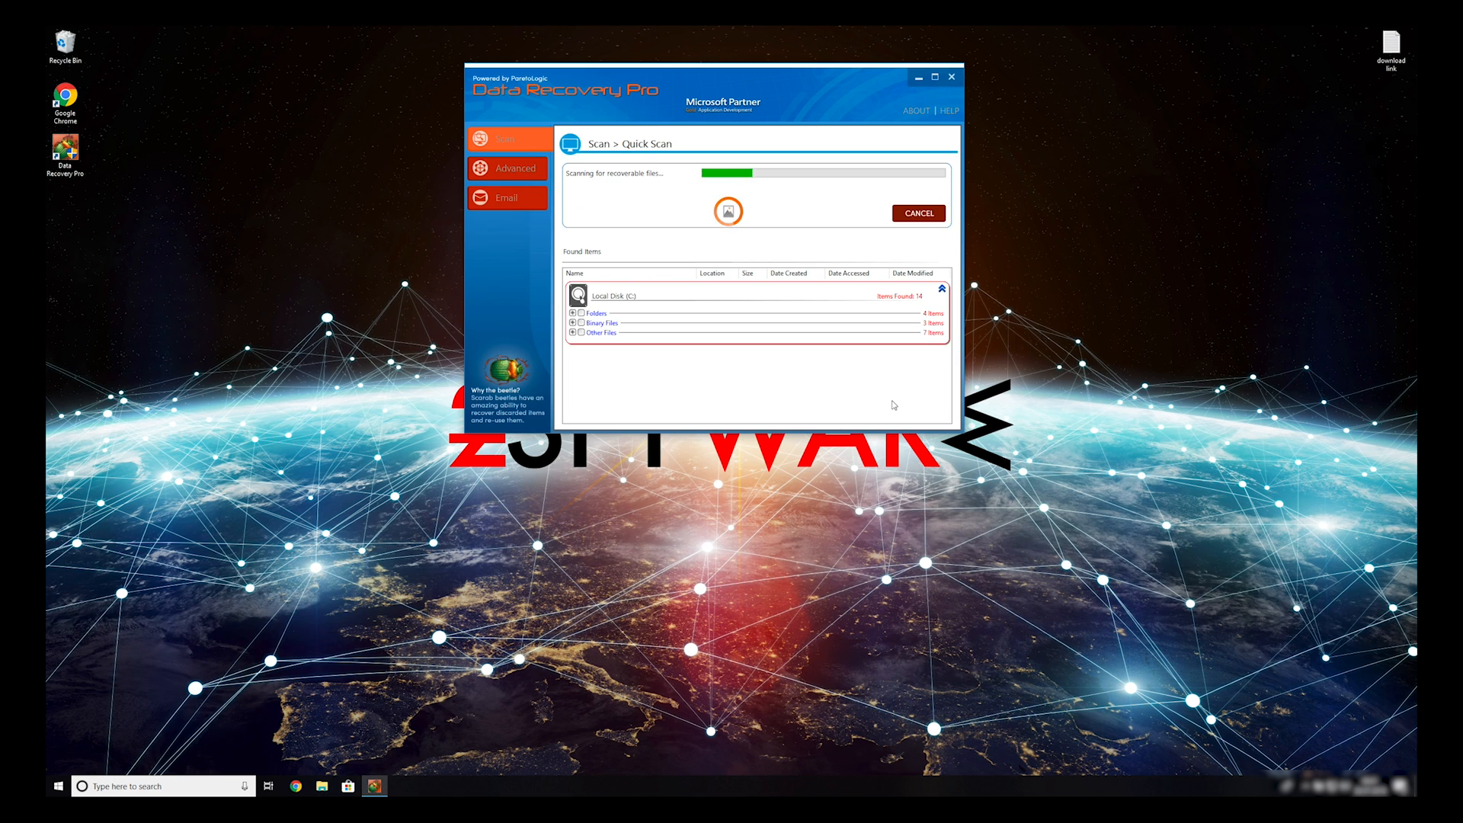